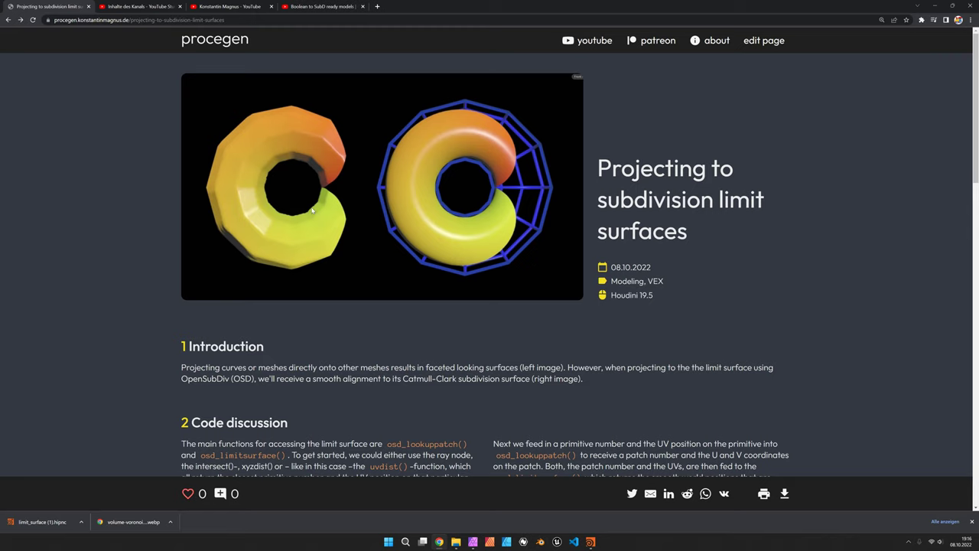
{"action": "mouse_move", "coordinate": [325, 223]}
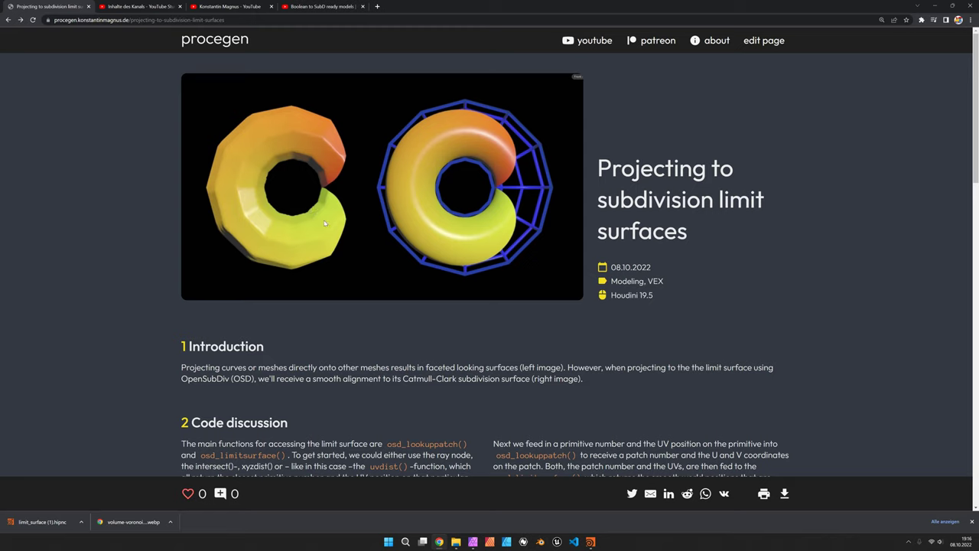
{"action": "mouse_move", "coordinate": [321, 170]}
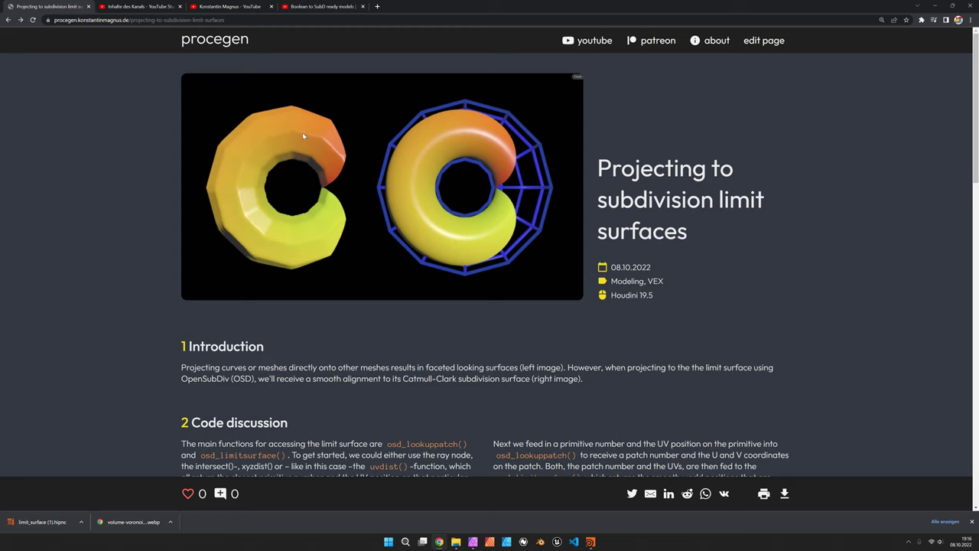
{"action": "mouse_move", "coordinate": [265, 200]}
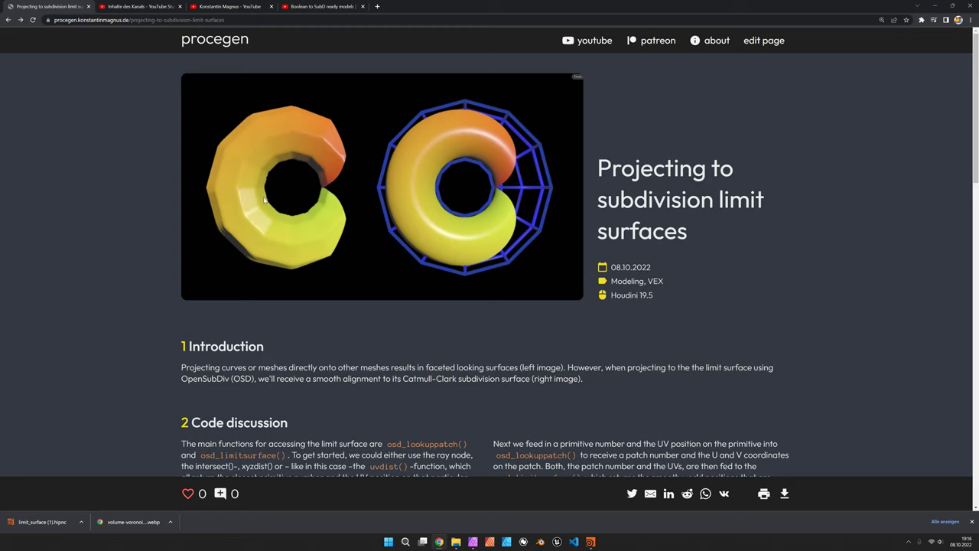
{"action": "mouse_move", "coordinate": [296, 225]}
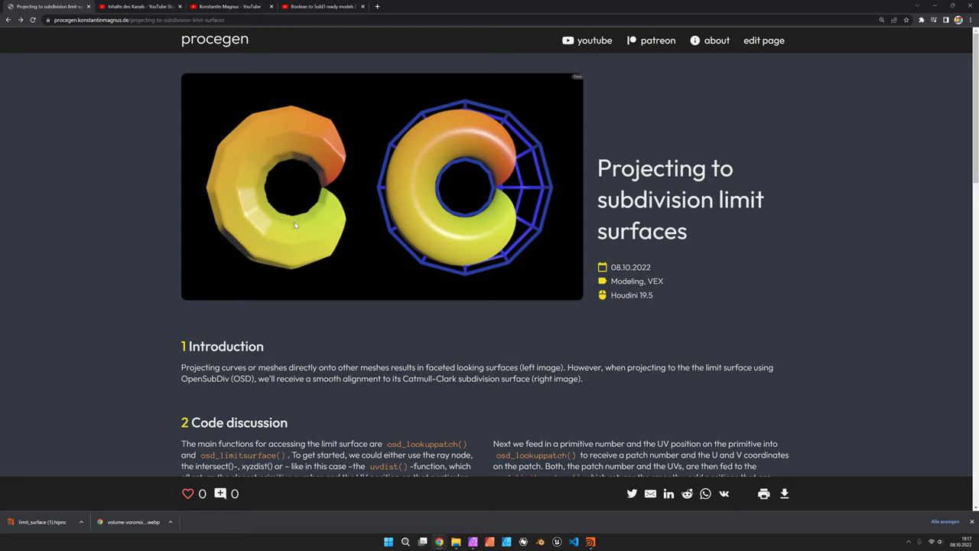
{"action": "mouse_move", "coordinate": [453, 201]}
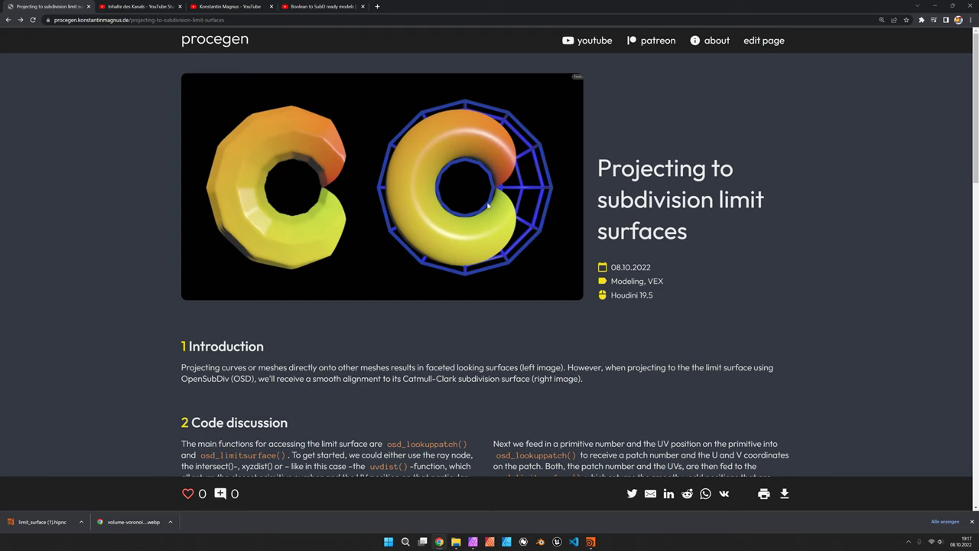
{"action": "mouse_move", "coordinate": [529, 202]}
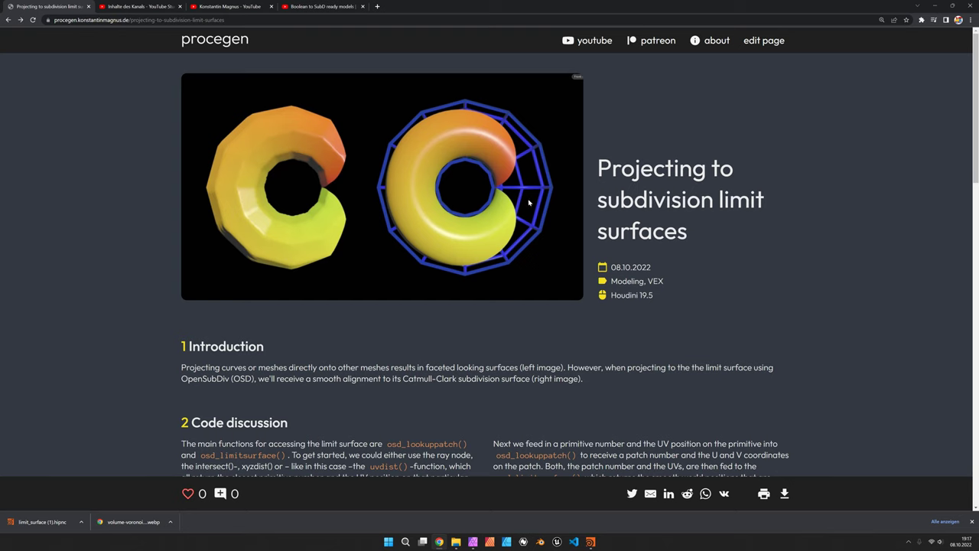
- Add a torus geometry object, dive inside it, and stack the viewport into two views
{"action": "scroll", "scroll_direction": "down", "scroll_amount": 3}
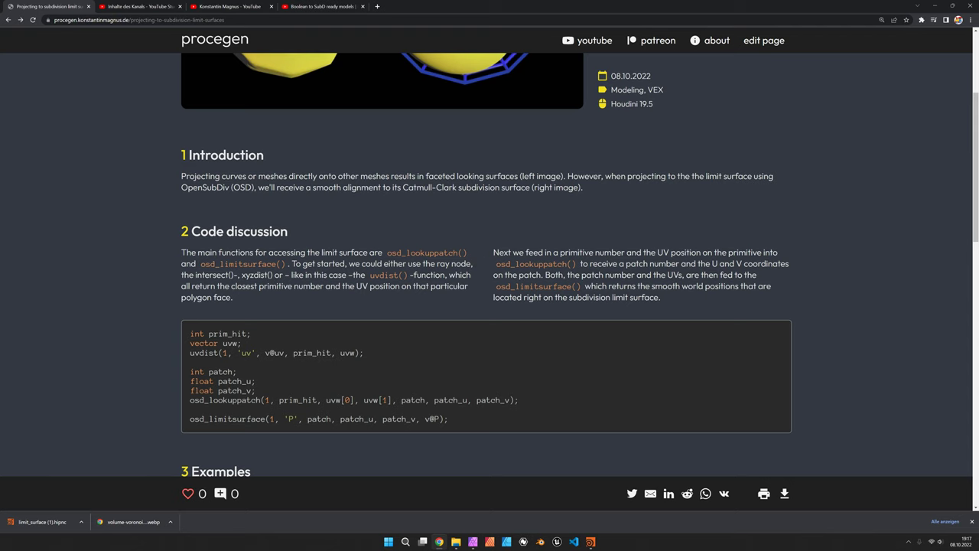
{"action": "scroll", "scroll_direction": "down", "scroll_amount": 3}
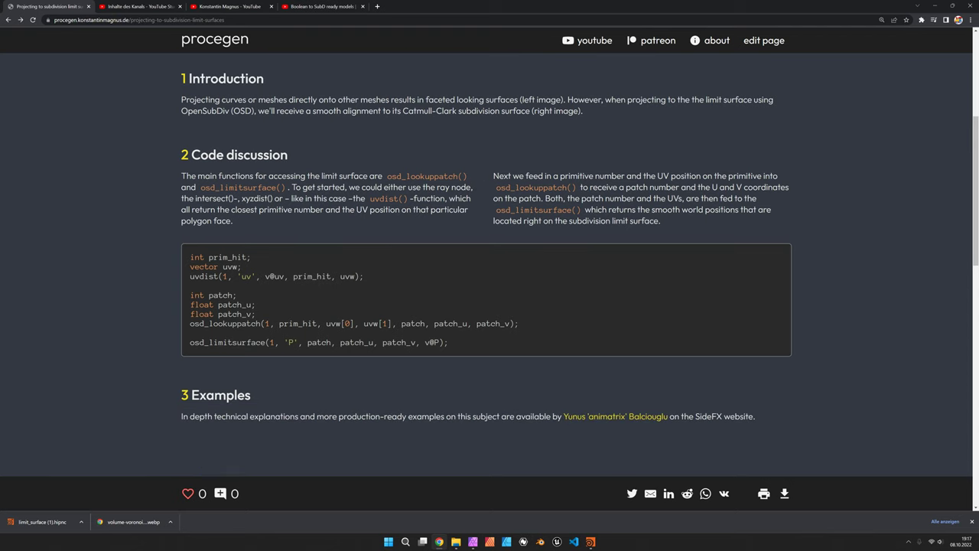
{"action": "scroll", "scroll_direction": "down", "scroll_amount": 3}
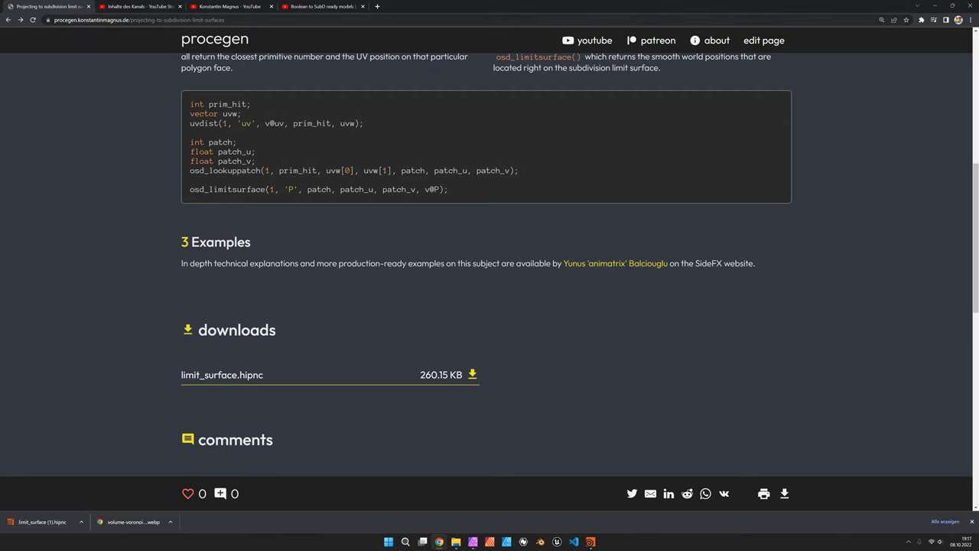
{"action": "mouse_move", "coordinate": [296, 37]}
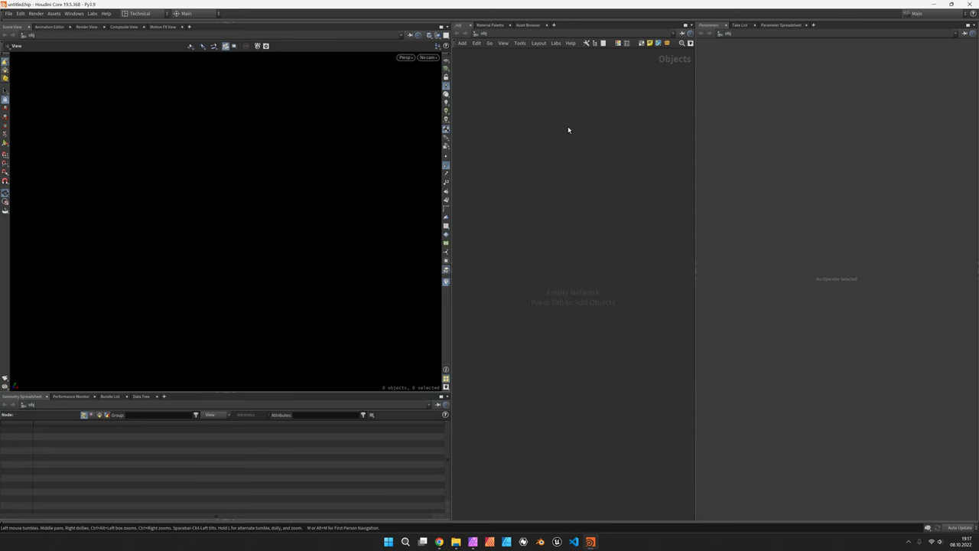
{"action": "key", "text": "Tab"}
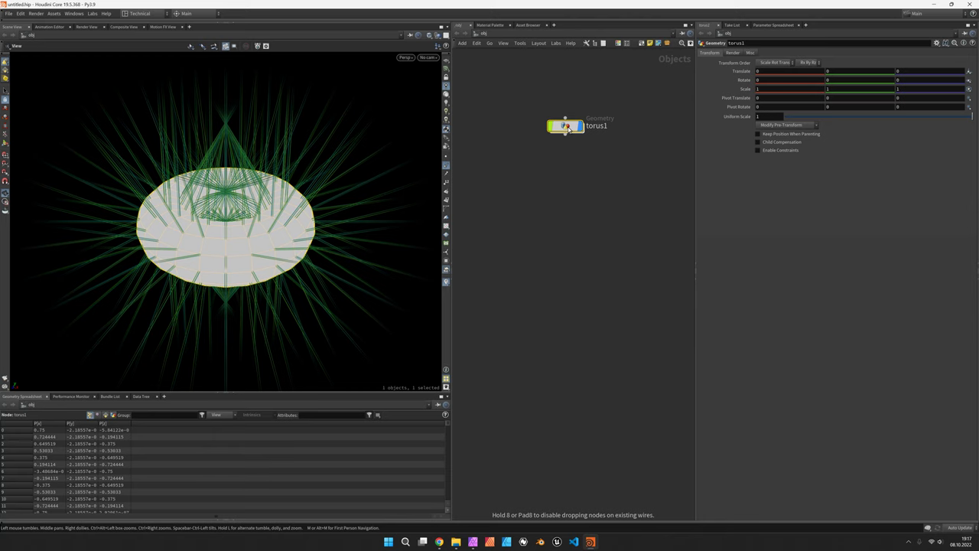
{"action": "double_click", "coordinate": [566, 126]}
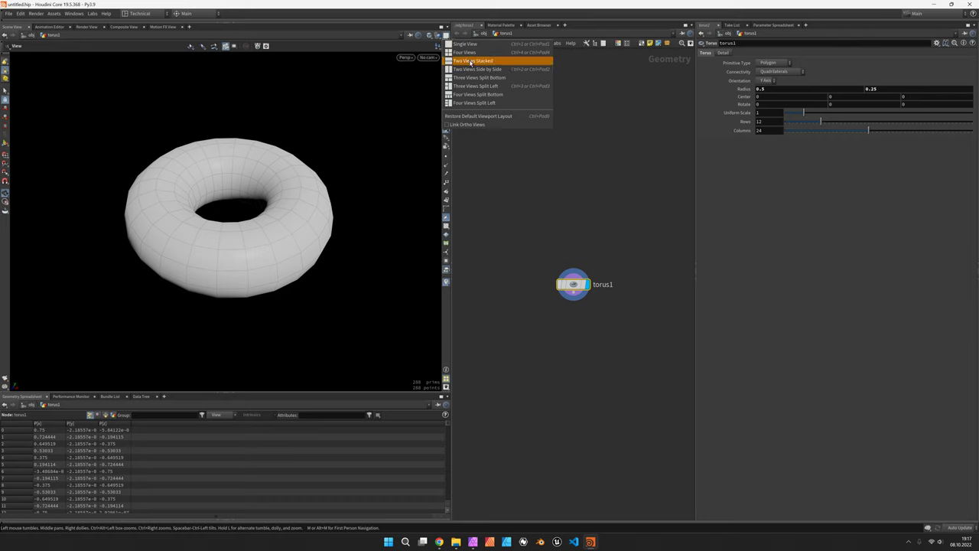
{"action": "left_click", "coordinate": [479, 60]}
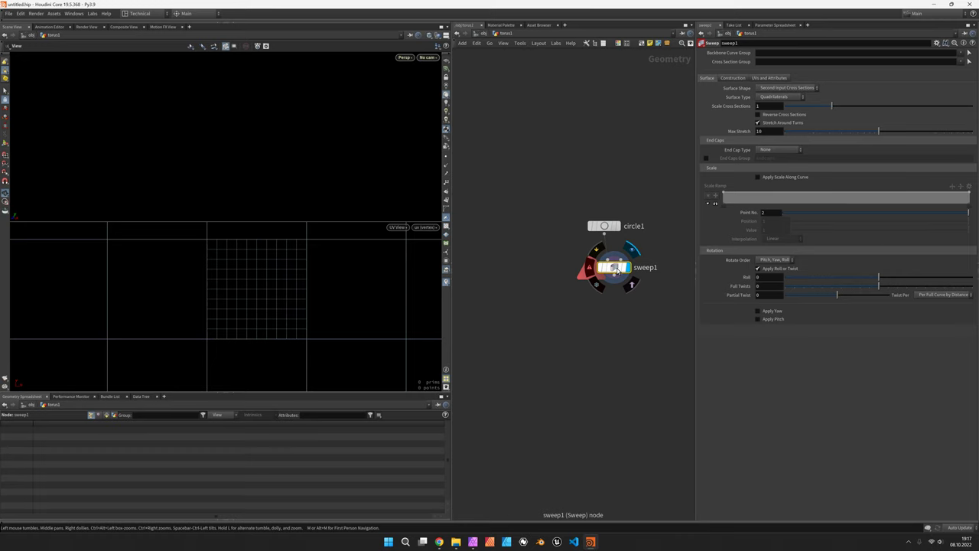
- Make sweep1 a Round Tube with radius about 0.411
{"action": "left_click", "coordinate": [786, 87]}
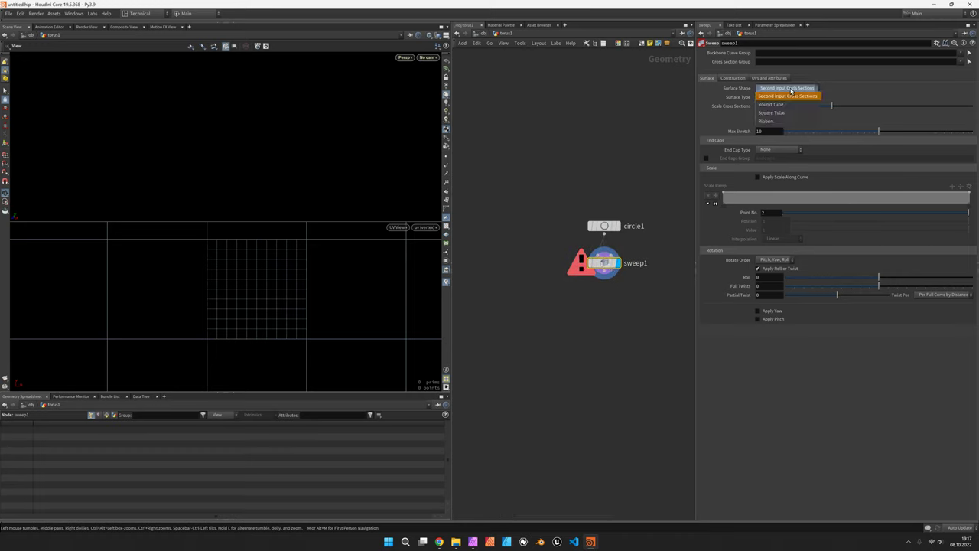
{"action": "left_click", "coordinate": [777, 105]}
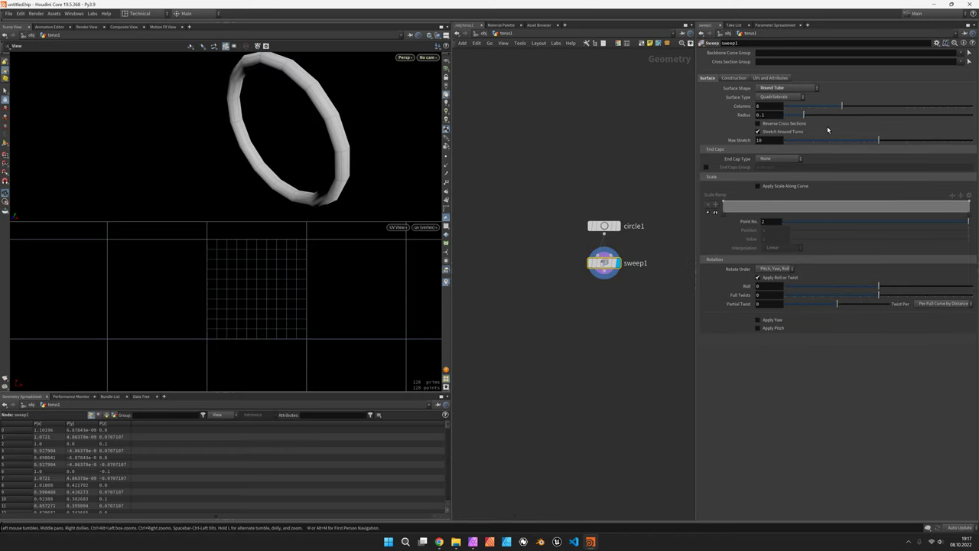
{"action": "left_click_drag", "start_coordinate": [804, 115], "coordinate": [863, 115]}
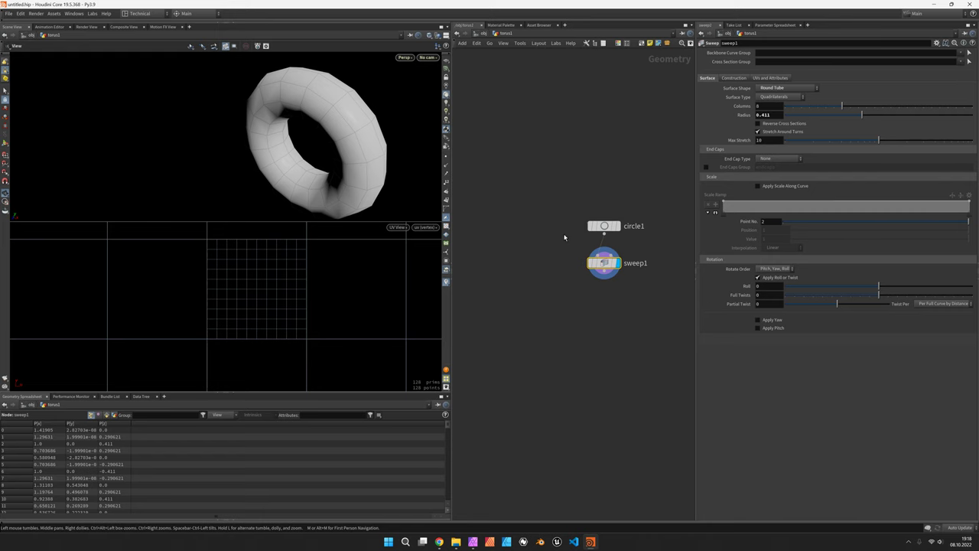
{"action": "key", "text": "Tab"}
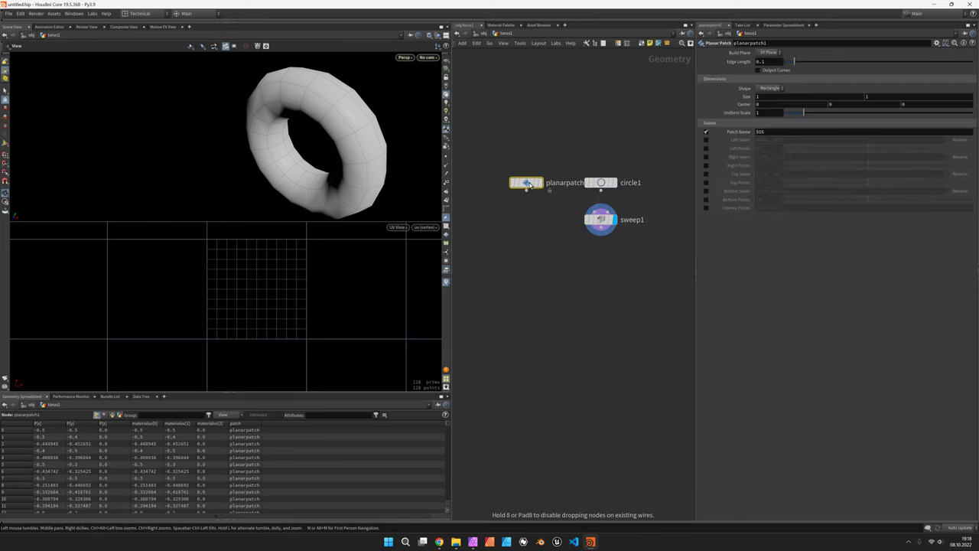
- Add a circle-shaped planar patch beside circle1, sized 1 by 1.4 with edge length 0.02
{"action": "left_click", "coordinate": [524, 182]}
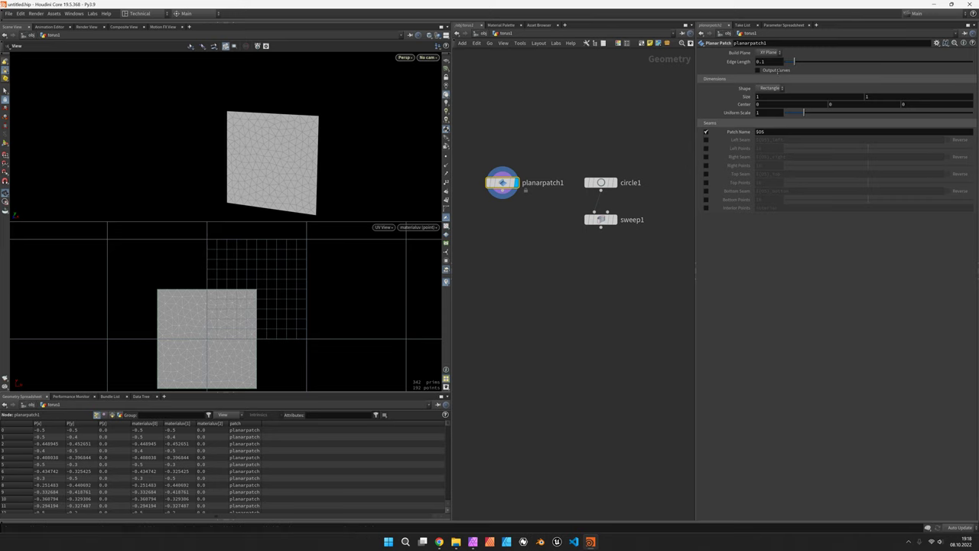
{"action": "left_click", "coordinate": [769, 87]}
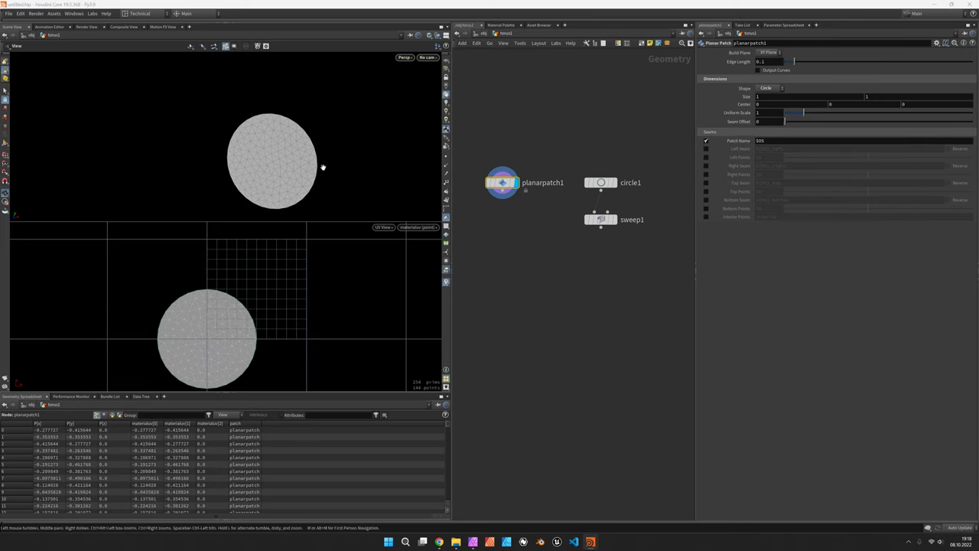
{"action": "type", "text": "1.2"}
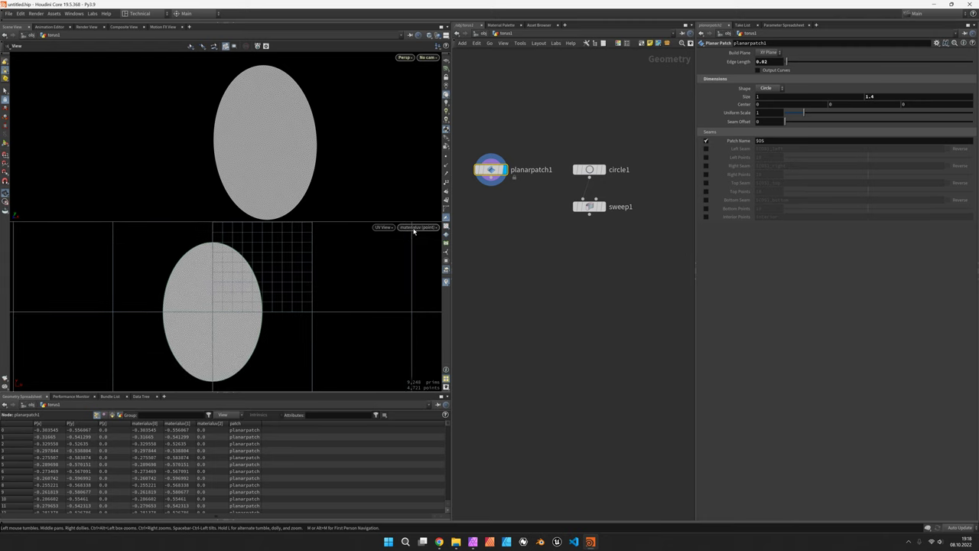
{"action": "mouse_move", "coordinate": [424, 231]}
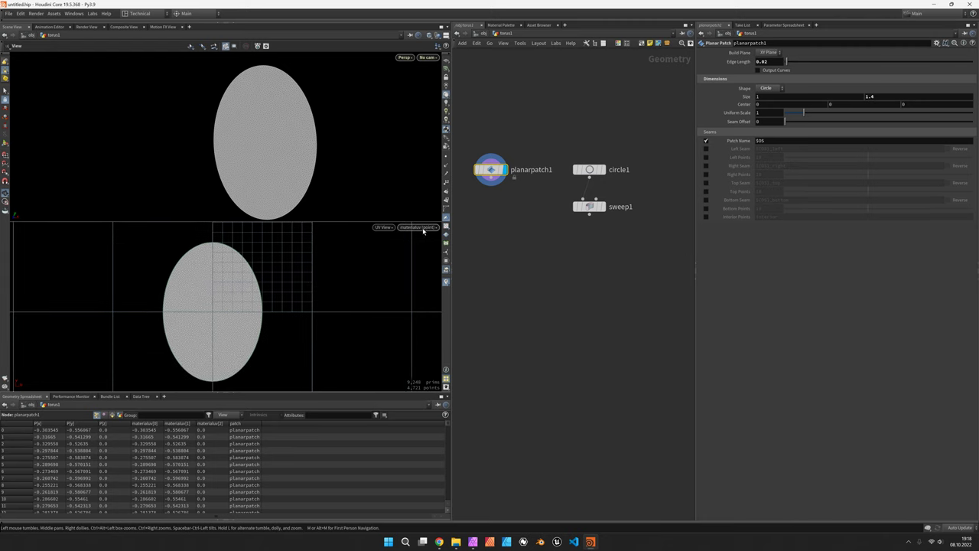
- Chain an Attribute Delete removing materialuv and an orthographic UV Texture after the patch
{"action": "key", "text": "Tab"}
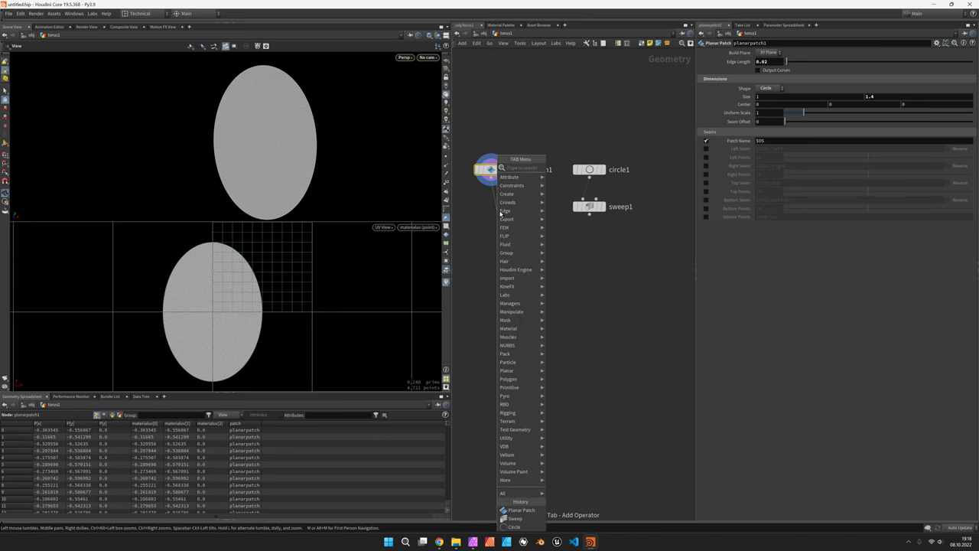
{"action": "type", "text": "adel"}
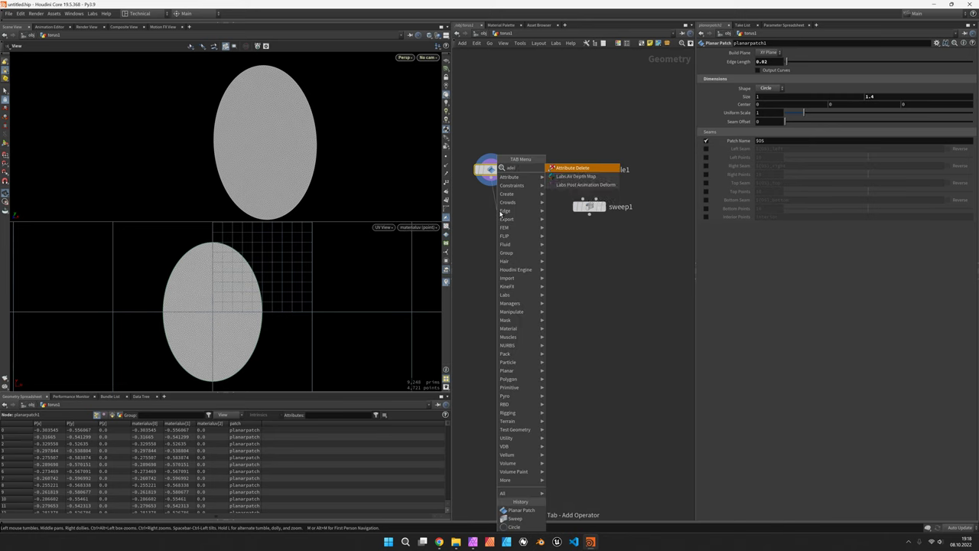
{"action": "left_click", "coordinate": [565, 167]}
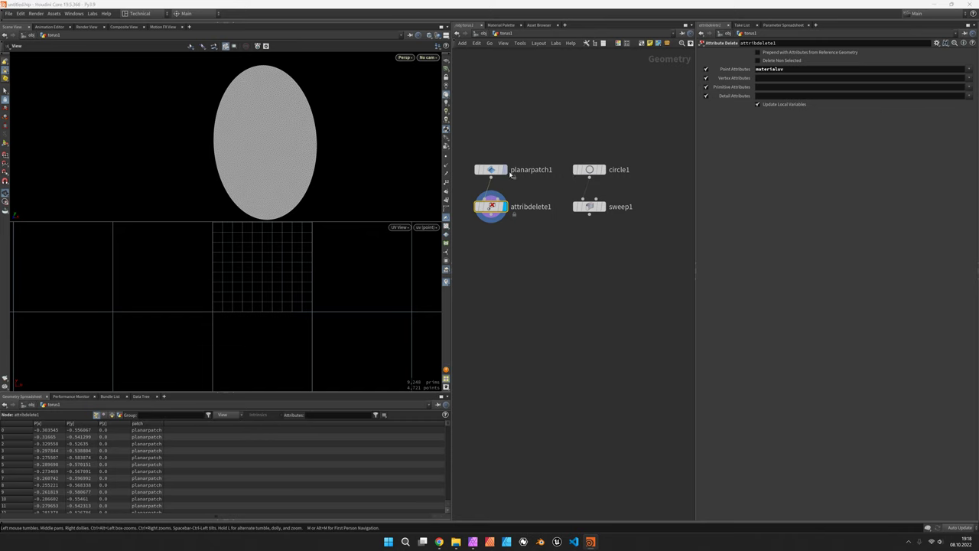
{"action": "left_click", "coordinate": [492, 169]}
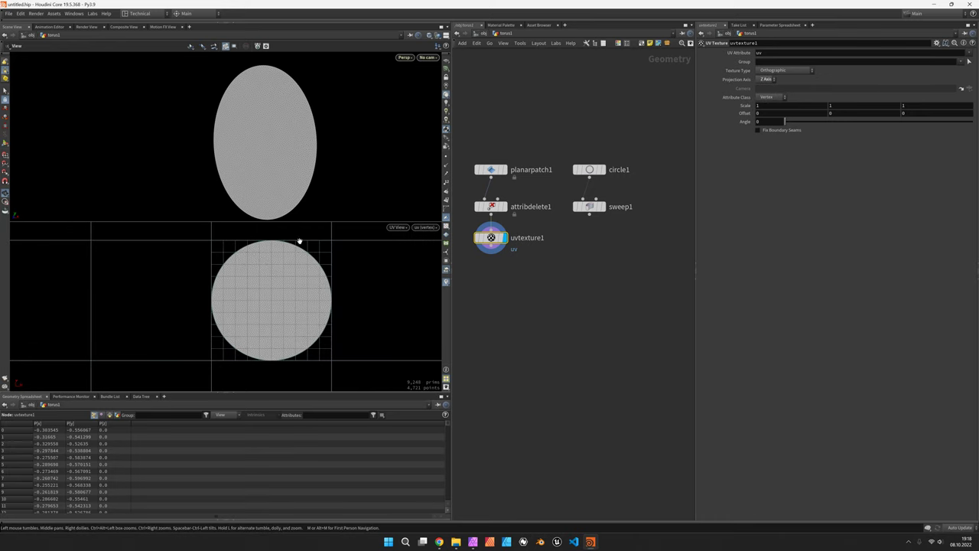
{"action": "left_click", "coordinate": [589, 207]}
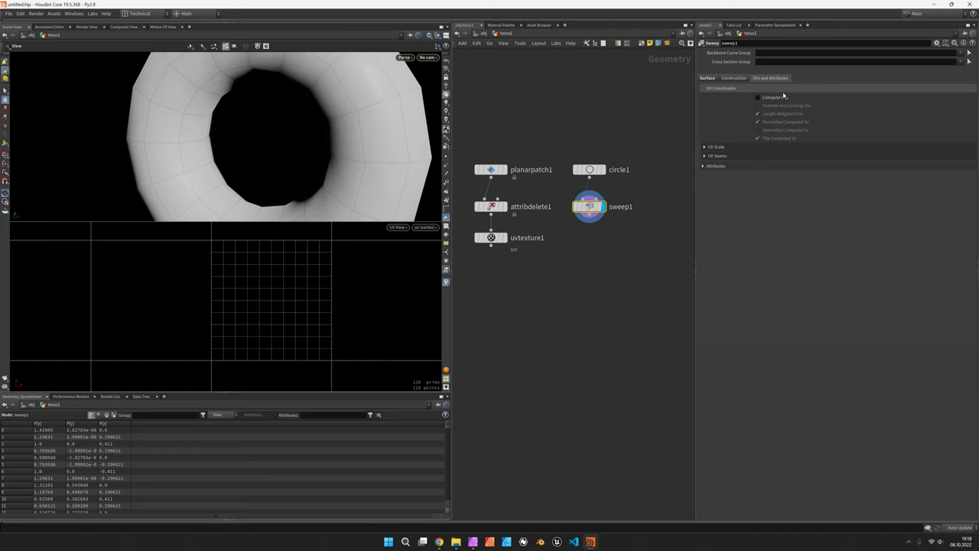
- Enable Compute UVs on sweep1 with both U and V normalized
{"action": "left_click", "coordinate": [758, 97]}
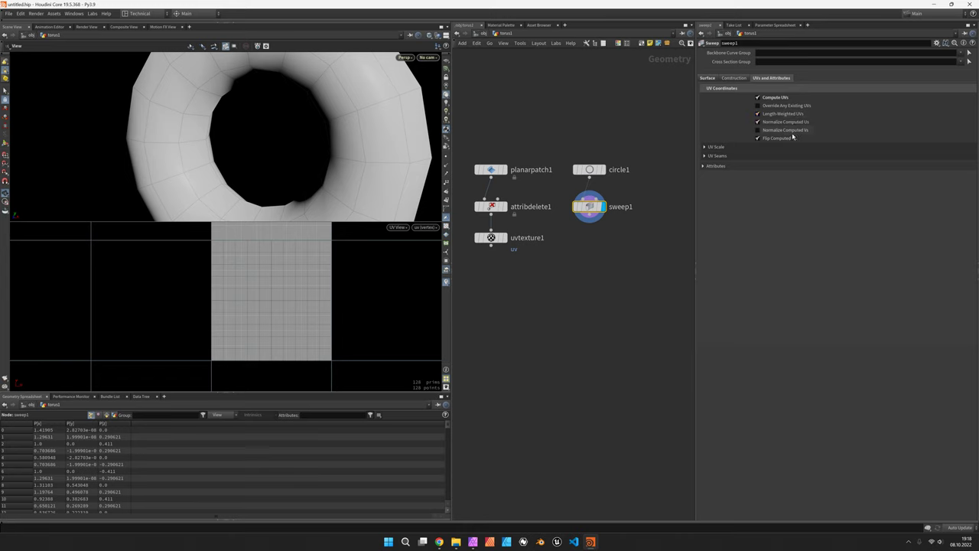
{"action": "left_click", "coordinate": [758, 130]}
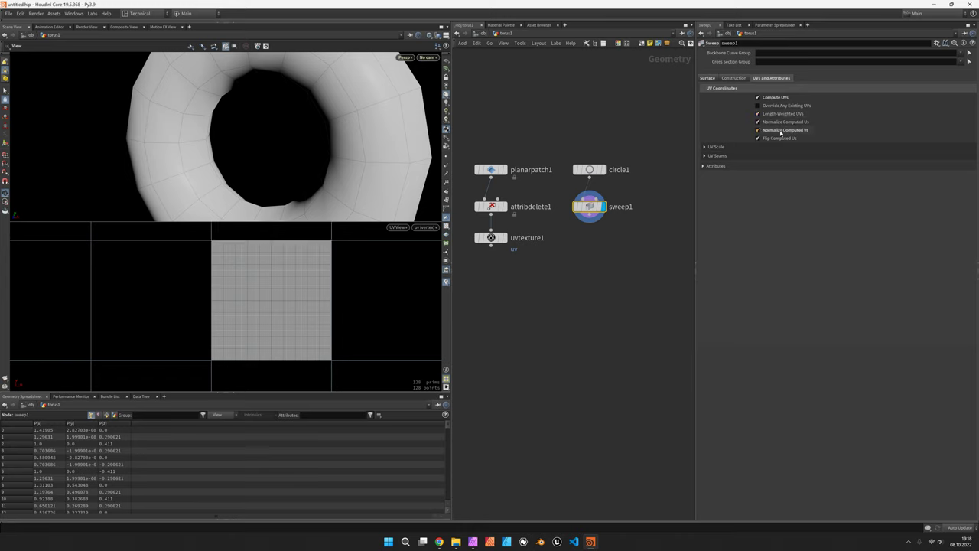
{"action": "left_click", "coordinate": [756, 130]}
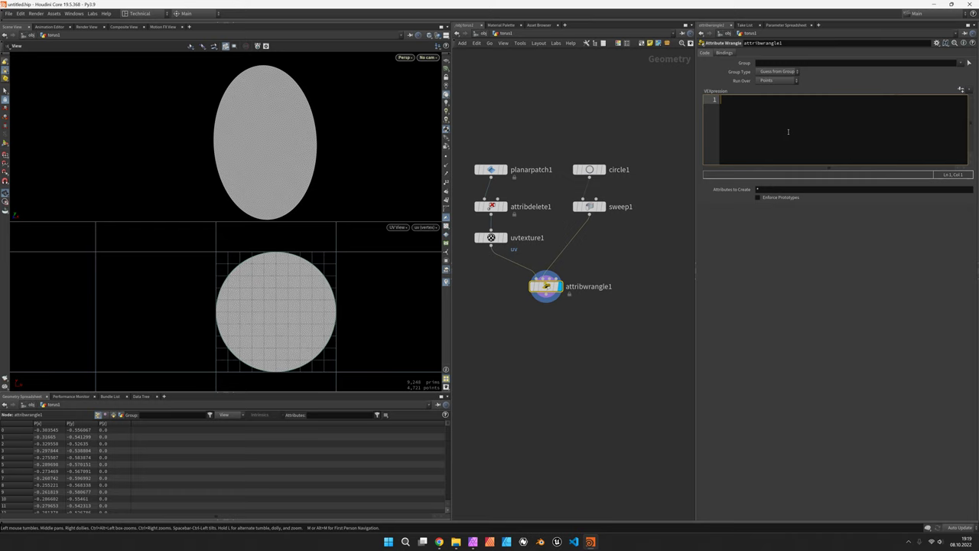
- Write uvdist(1, 'uv', v@uv, prim, uvw) and declare int prim and vector uvw
{"action": "type", "text": "uvdist("}
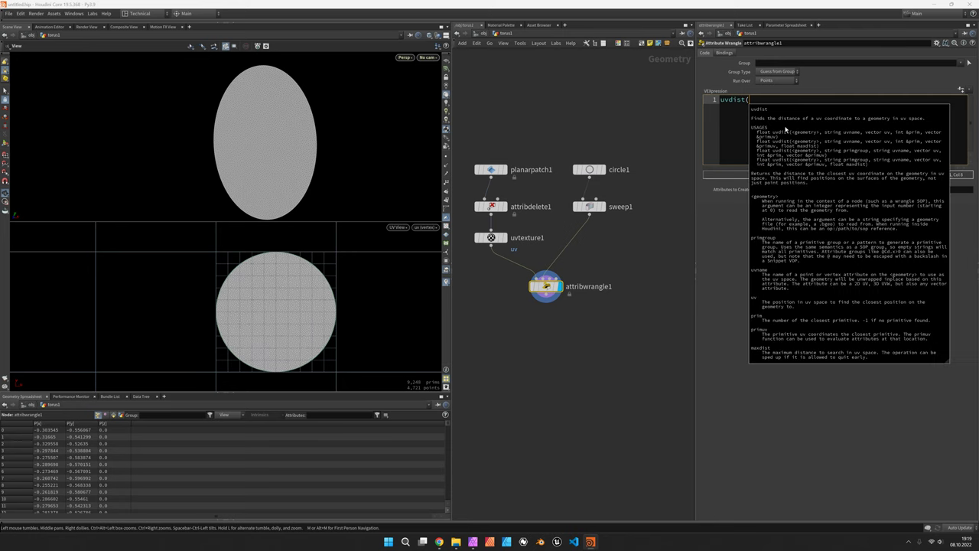
{"action": "type", "text": "1,"}
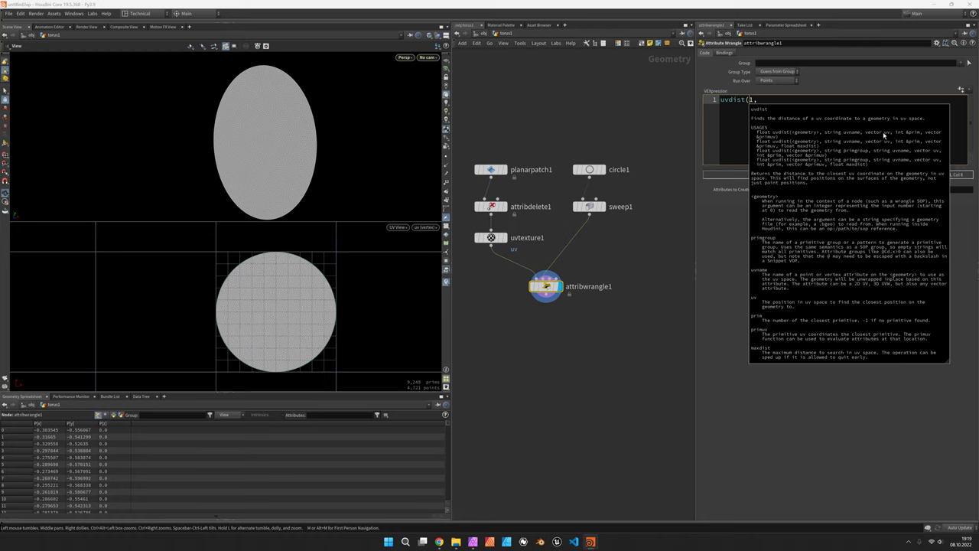
{"action": "left_click", "coordinate": [784, 107]}
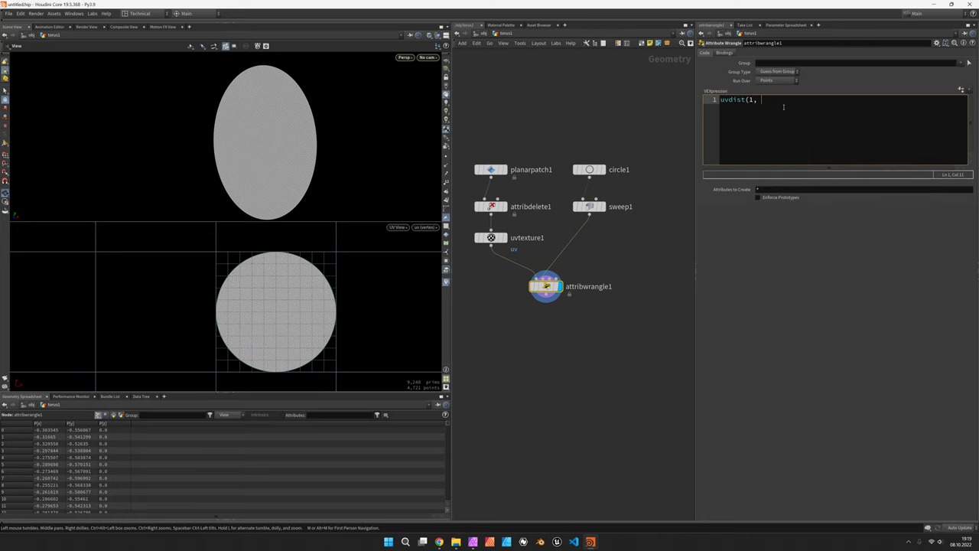
{"action": "type", "text": "'uv'"}
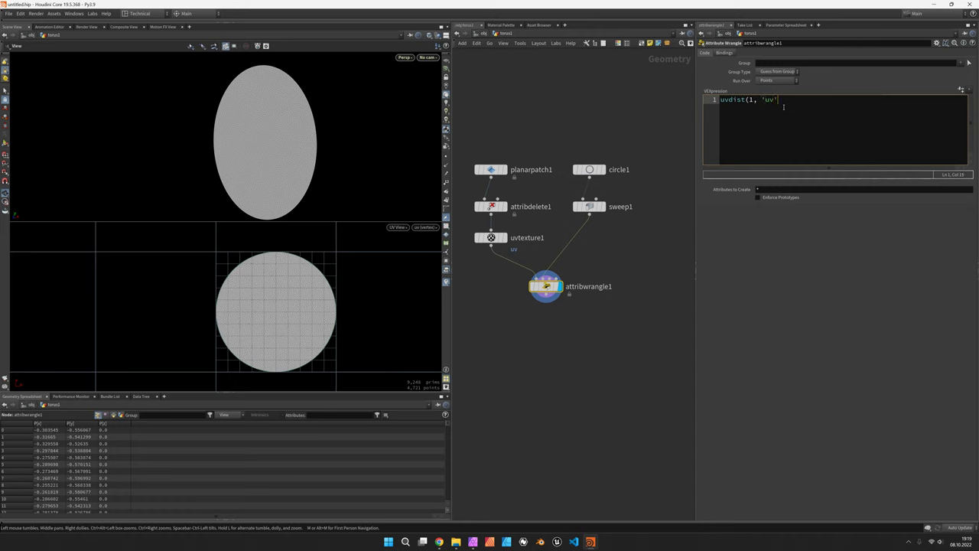
{"action": "type", "text": ", v@uv,"}
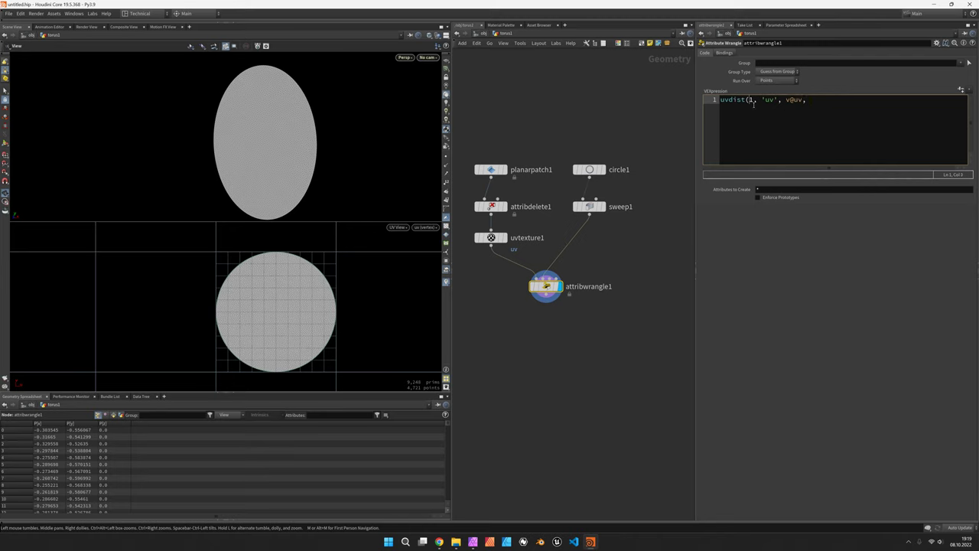
{"action": "mouse_move", "coordinate": [751, 99]}
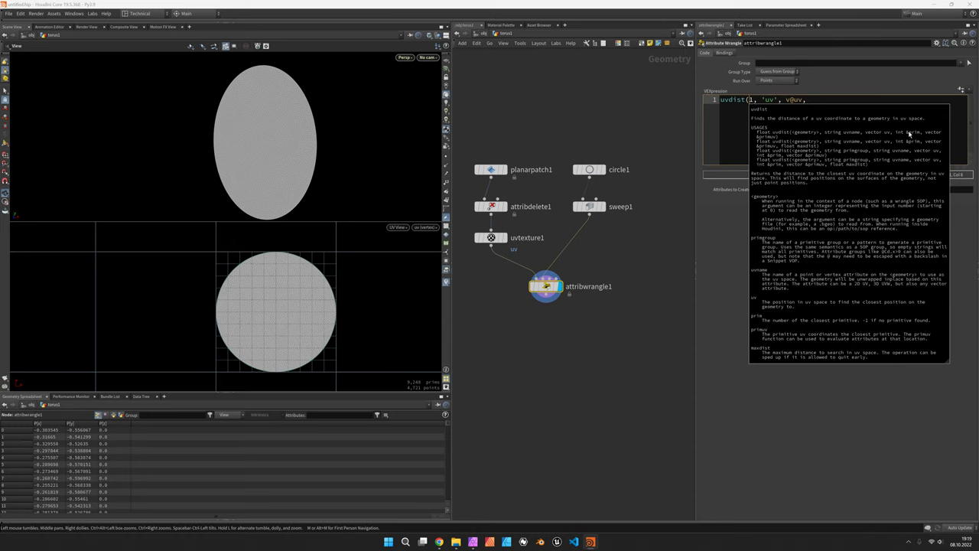
{"action": "mouse_move", "coordinate": [922, 138]}
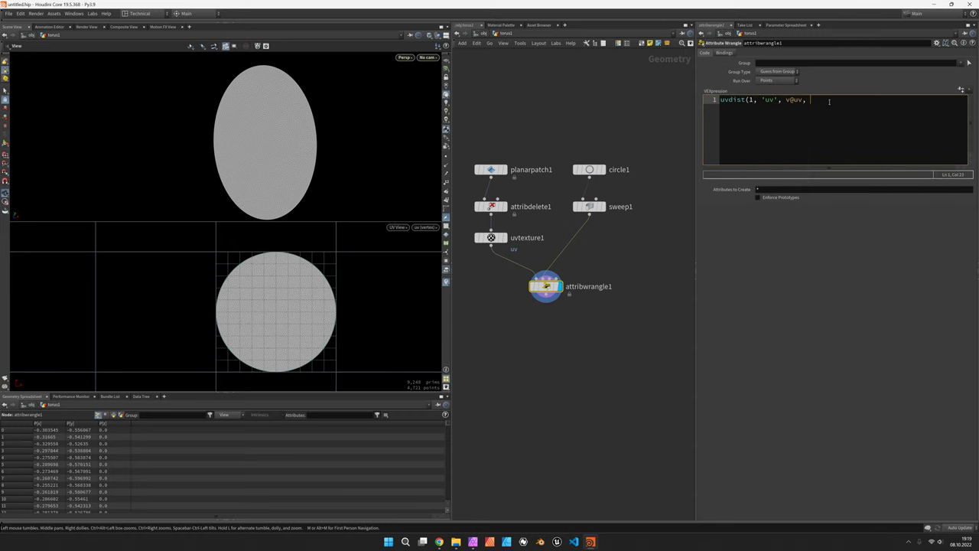
{"action": "type", "text": "prim, uvw);"}
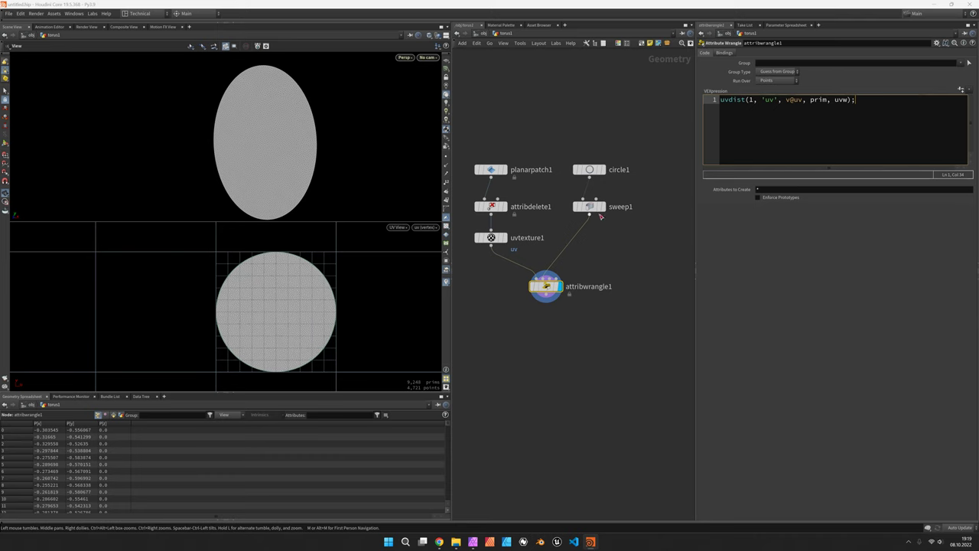
{"action": "left_click", "coordinate": [591, 207]}
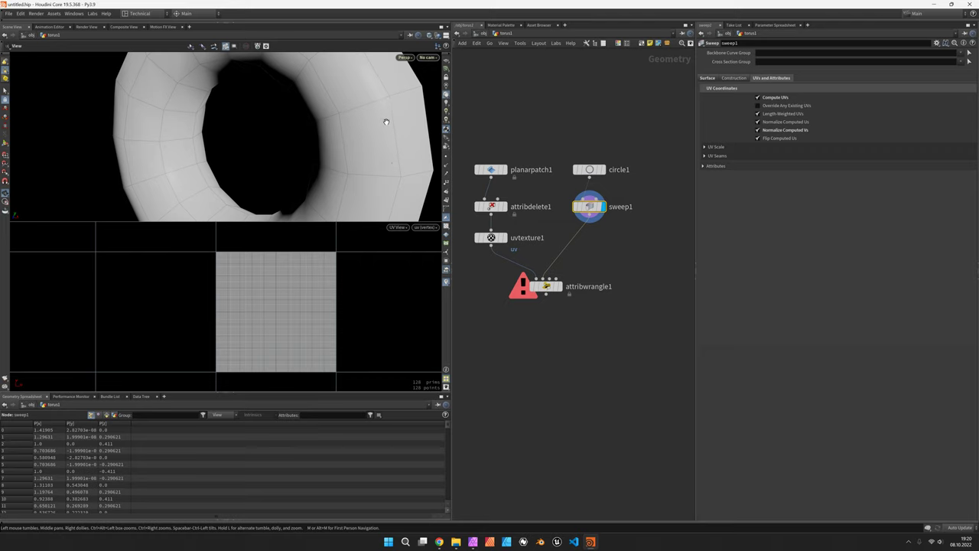
{"action": "mouse_move", "coordinate": [354, 150]}
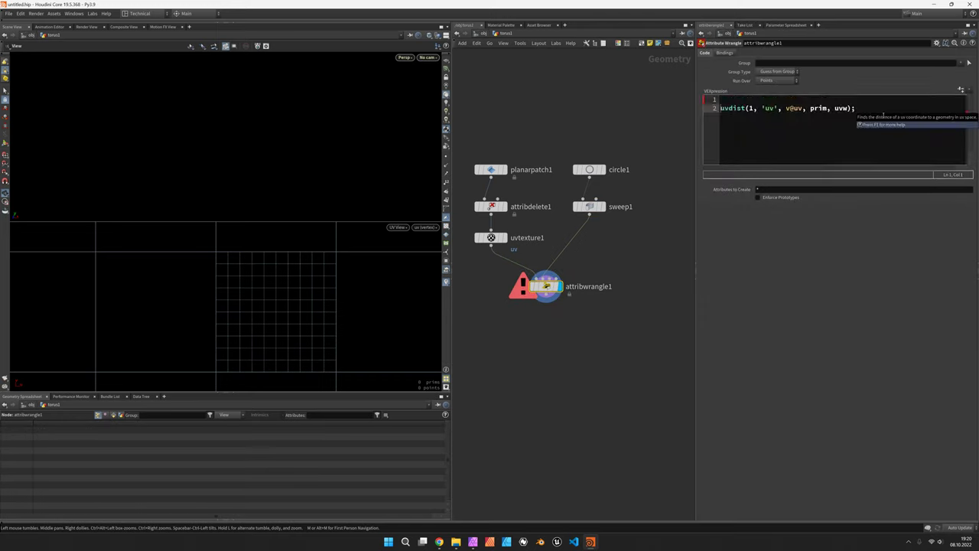
{"action": "type", "text": "int prim;"}
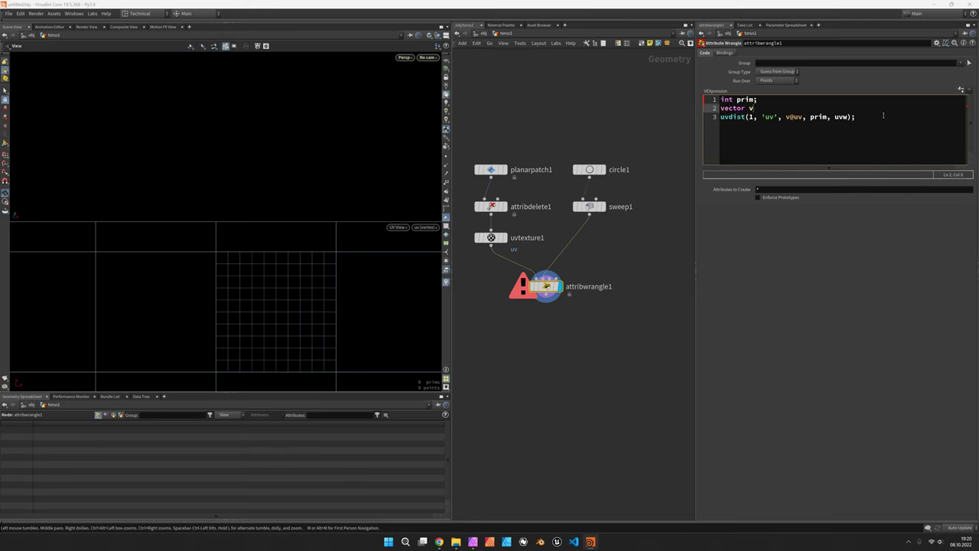
{"action": "type", "text": "uvw;"}
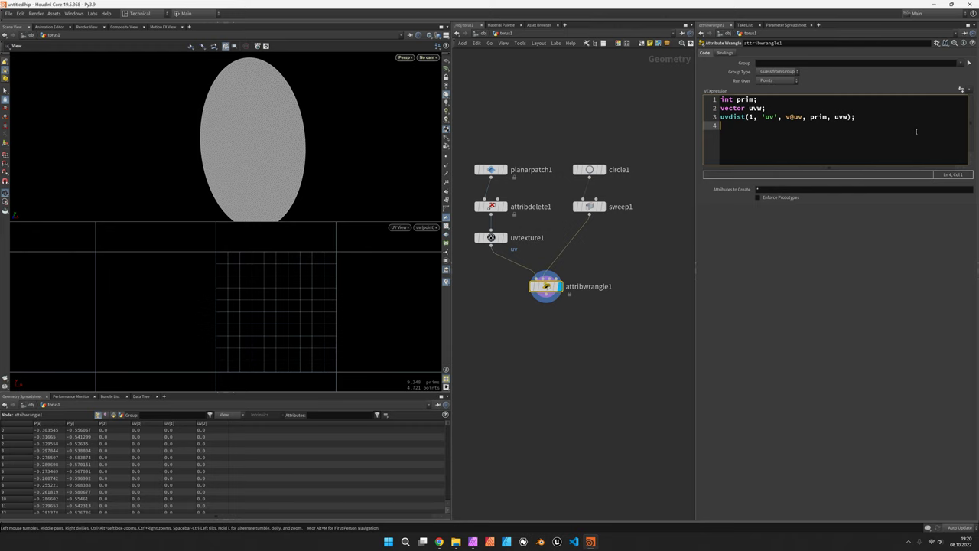
- Add vector pos = primuv(1, 'P', prim, uvw) and assign it to v@P
{"action": "type", "text": "vector"}
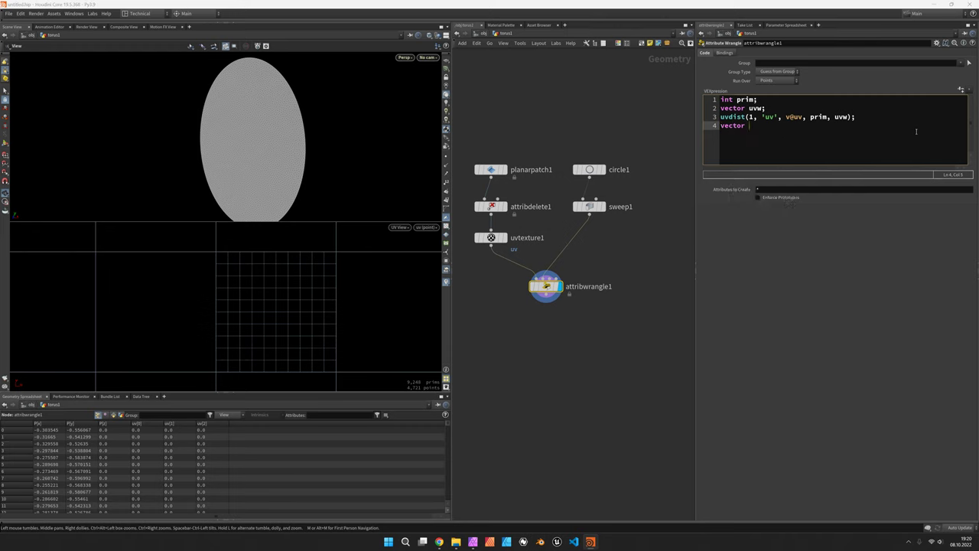
{"action": "type", "text": "pos = primuv(1,"}
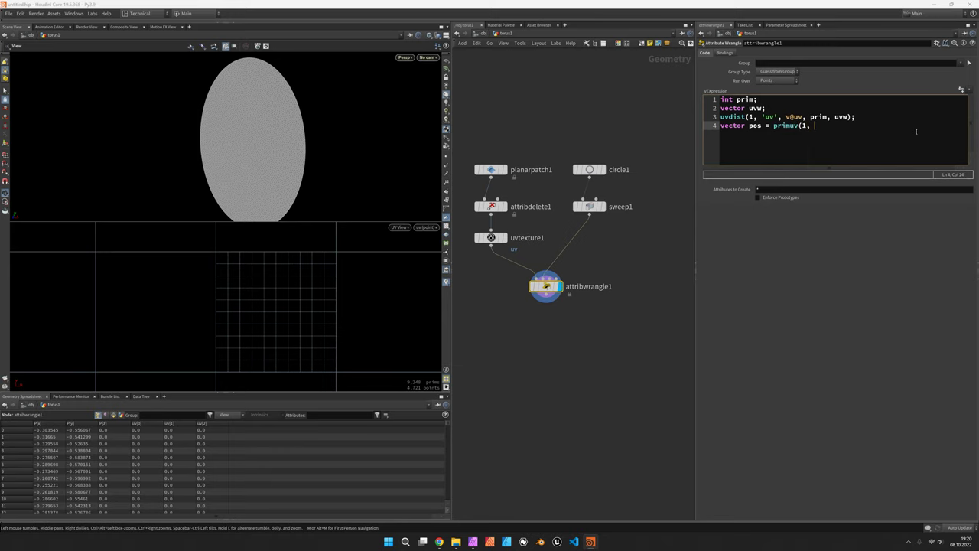
{"action": "type", "text": "'P', prim, u"}
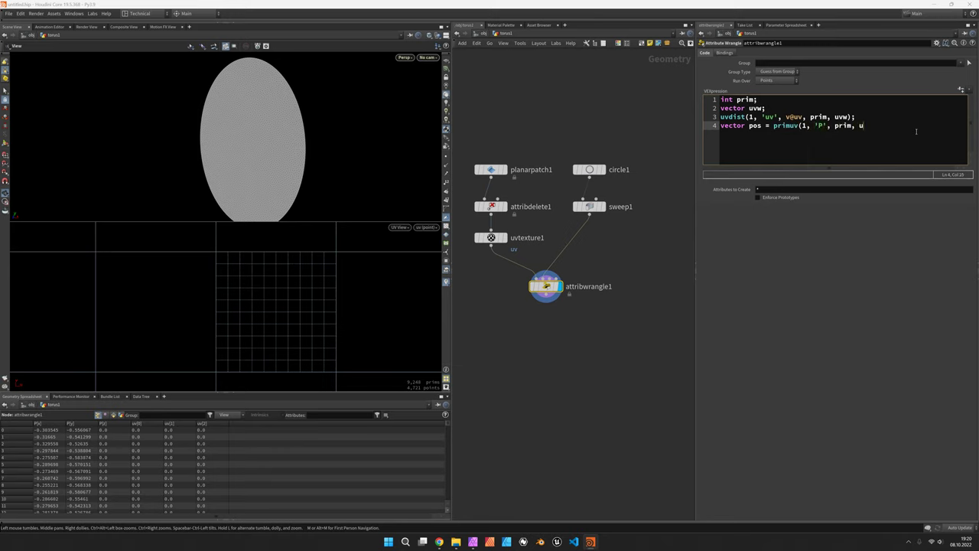
{"action": "type", "text": "c"}
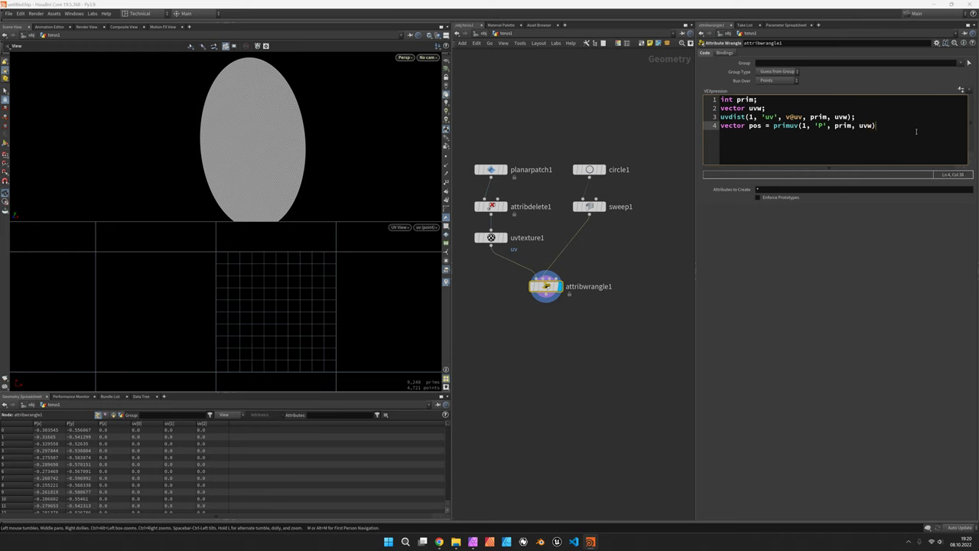
{"action": "type", "text": ";"}
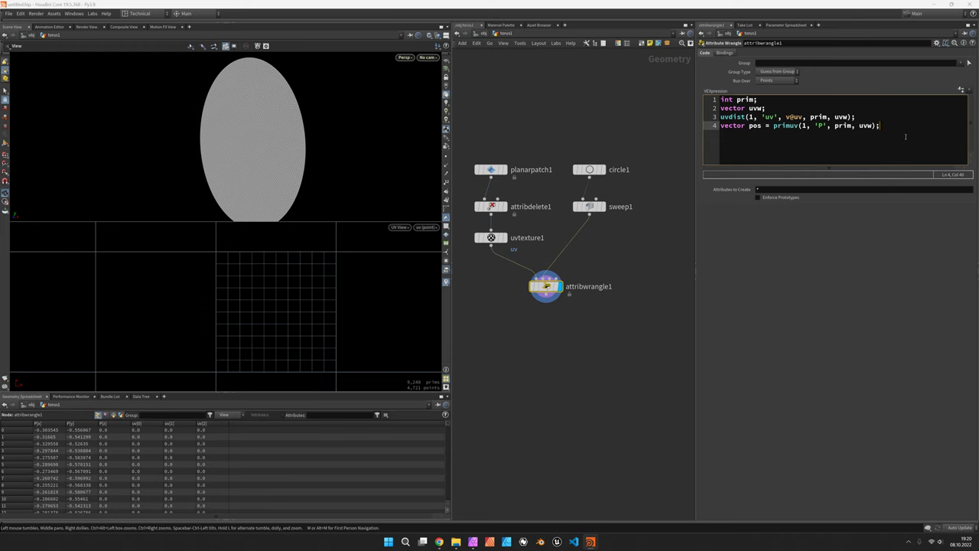
{"action": "type", "text": "v@P = pos;"}
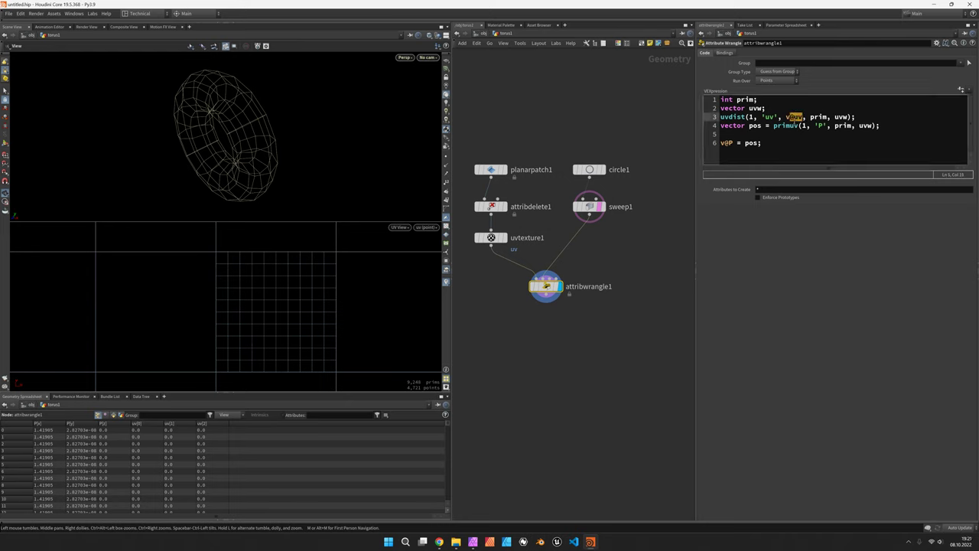
{"action": "mouse_move", "coordinate": [491, 238]}
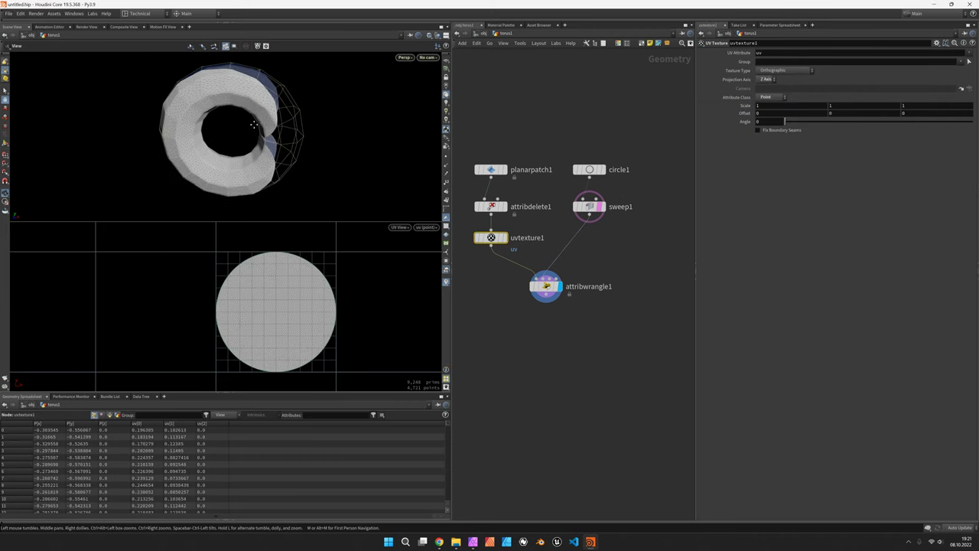
- Move the wrangle under uvtexture1, then review the wrangle code and sweep1's computed UVs
{"action": "left_click_drag", "start_coordinate": [245, 130], "coordinate": [245, 99]}
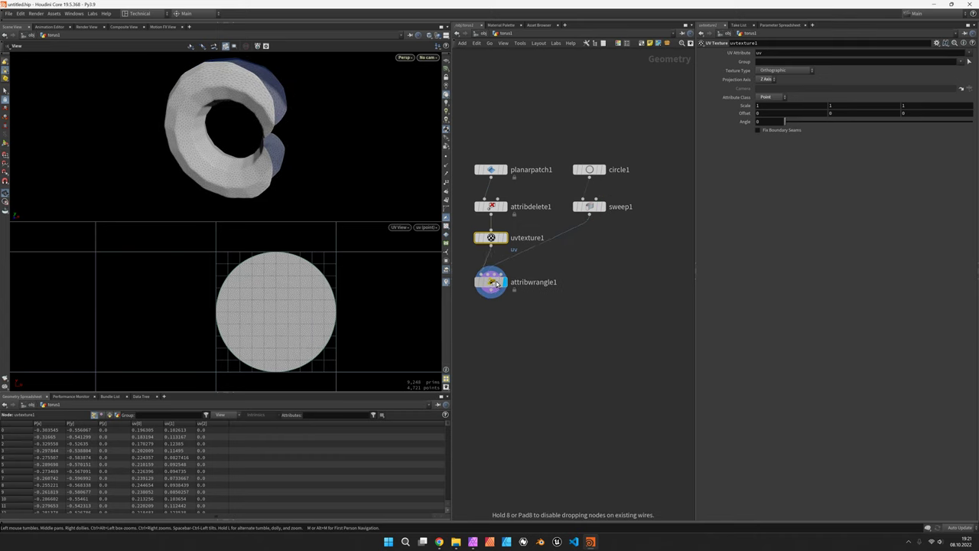
{"action": "left_click", "coordinate": [491, 282]}
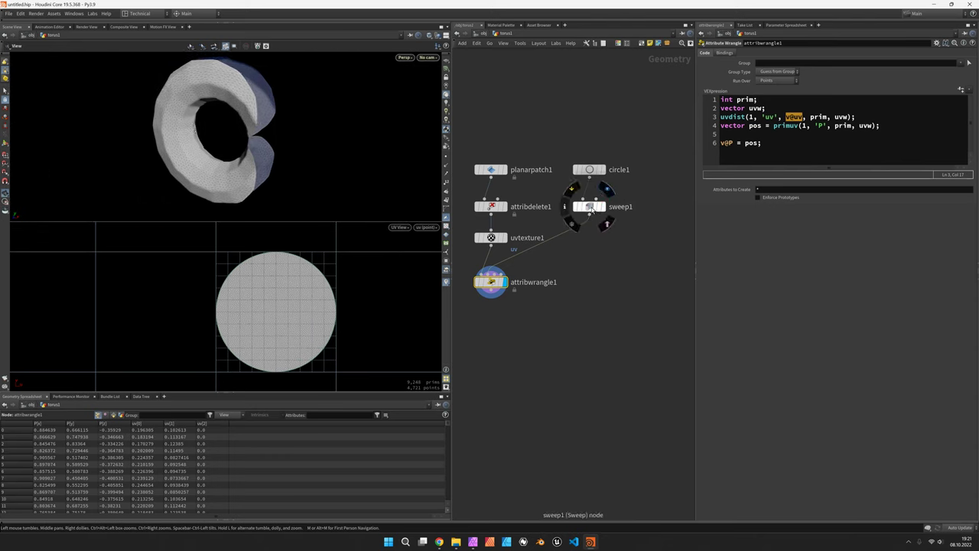
{"action": "left_click", "coordinate": [589, 206]}
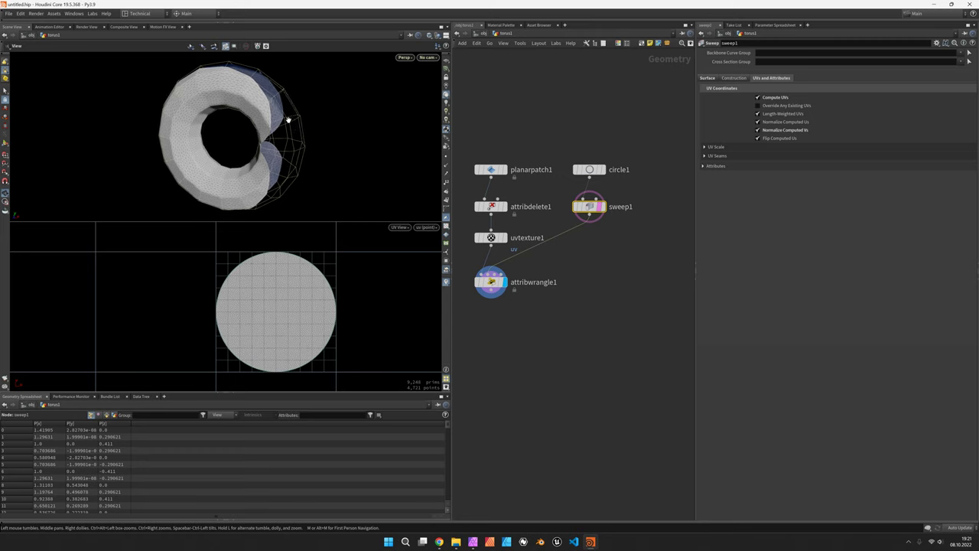
{"action": "mouse_move", "coordinate": [195, 146]}
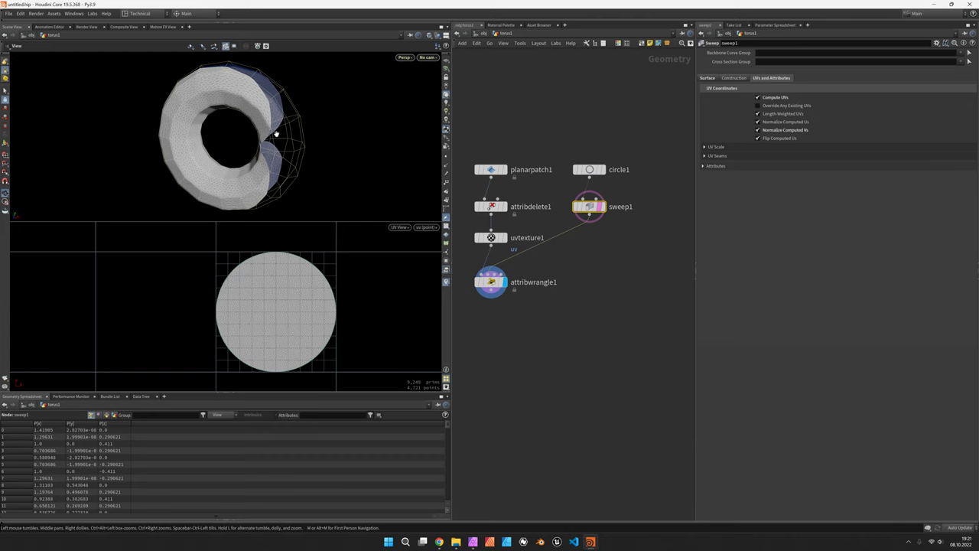
{"action": "key", "text": "Tab"}
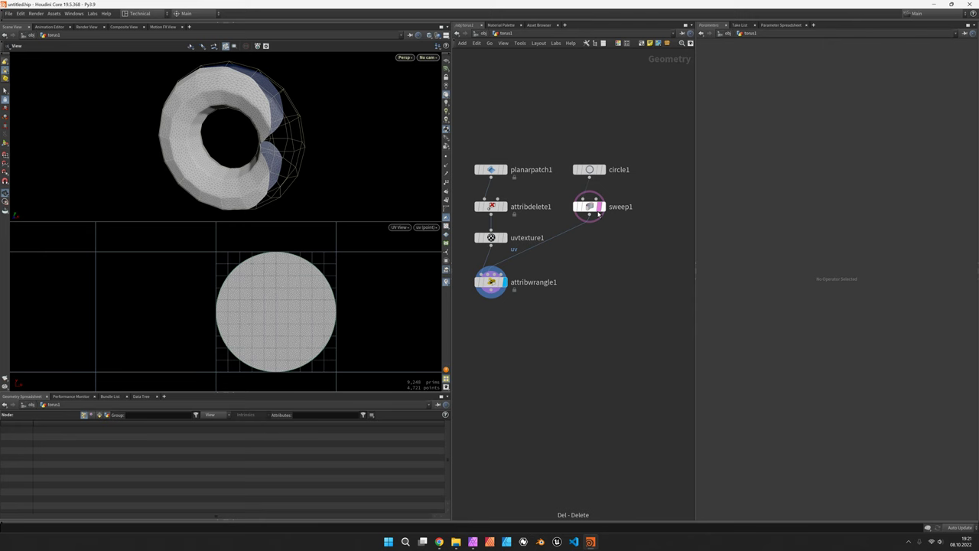
- Select sweep1 and open attribwrangle2 to trim its code to the uvdist lookup
{"action": "left_click", "coordinate": [589, 207]}
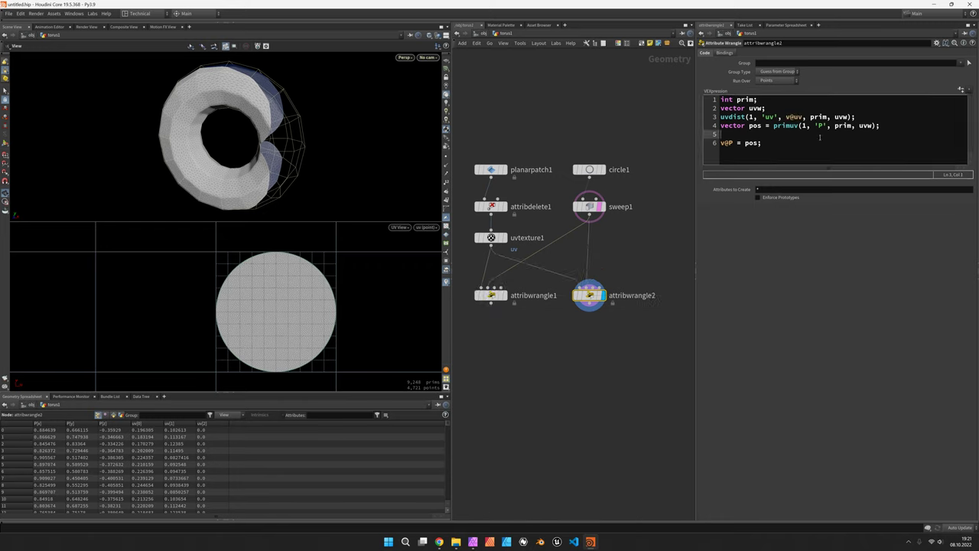
{"action": "mouse_move", "coordinate": [807, 154]}
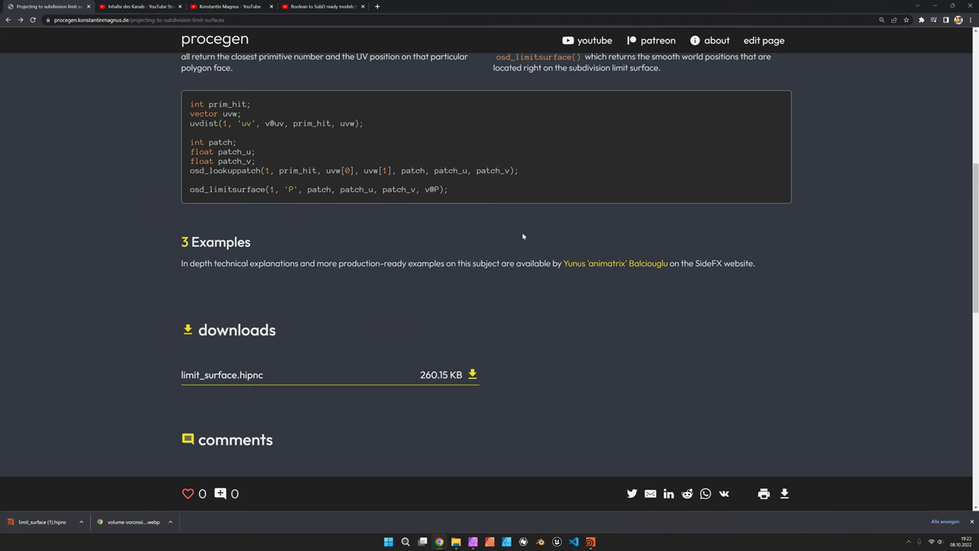
{"action": "double_click", "coordinate": [215, 170]}
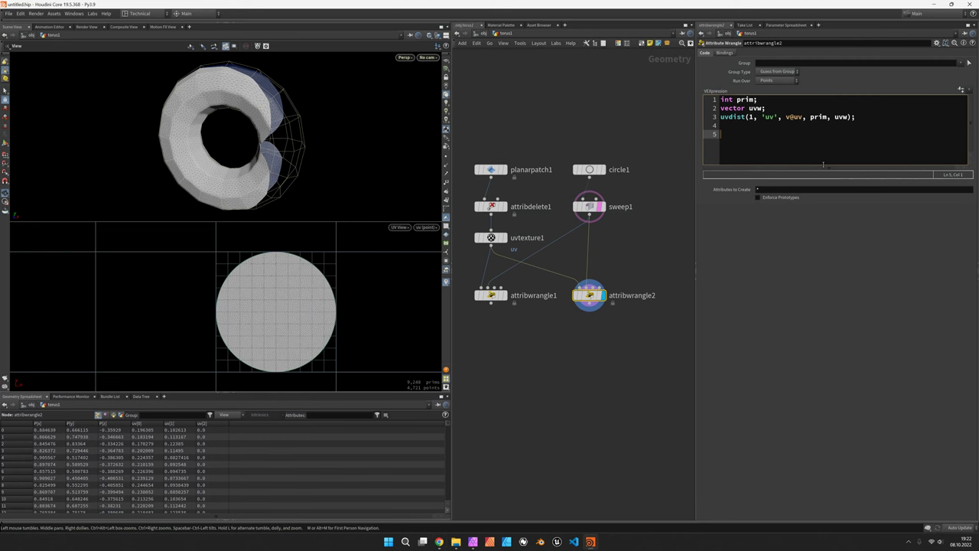
- Insert osd_lookuppatch with arguments 1, prim, uvw[0] and uvw[1]
{"action": "type", "text": "osd_"}
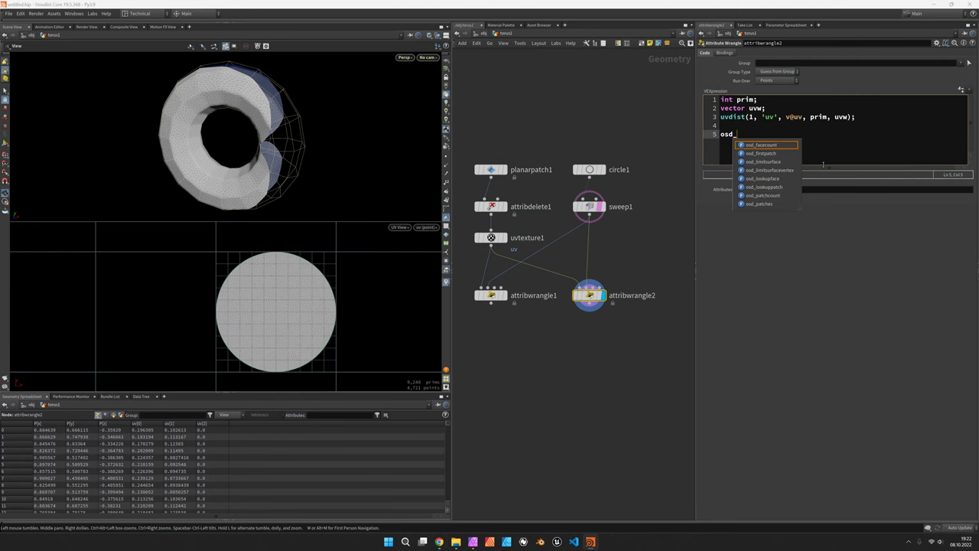
{"action": "type", "text": "_look"}
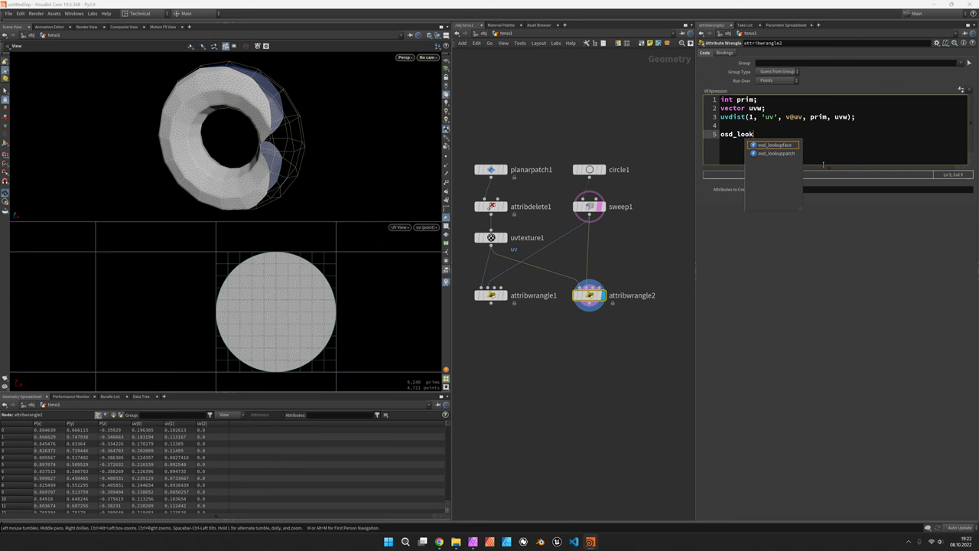
{"action": "left_click", "coordinate": [773, 153]}
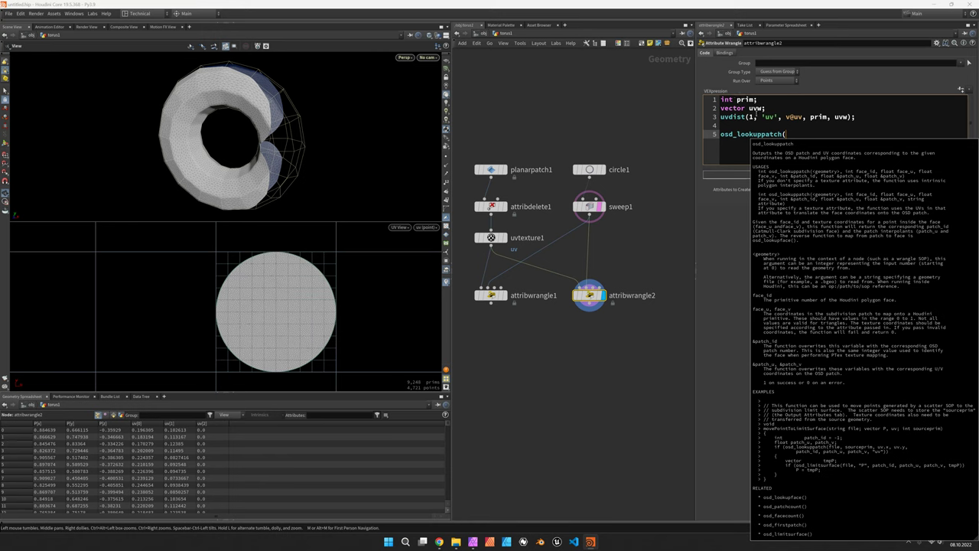
{"action": "mouse_move", "coordinate": [861, 176]}
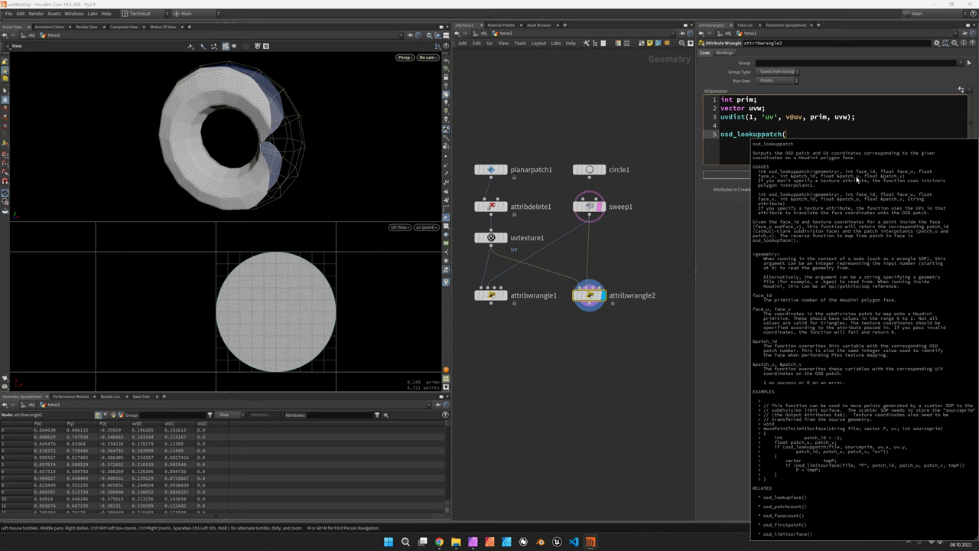
{"action": "type", "text": "1,"}
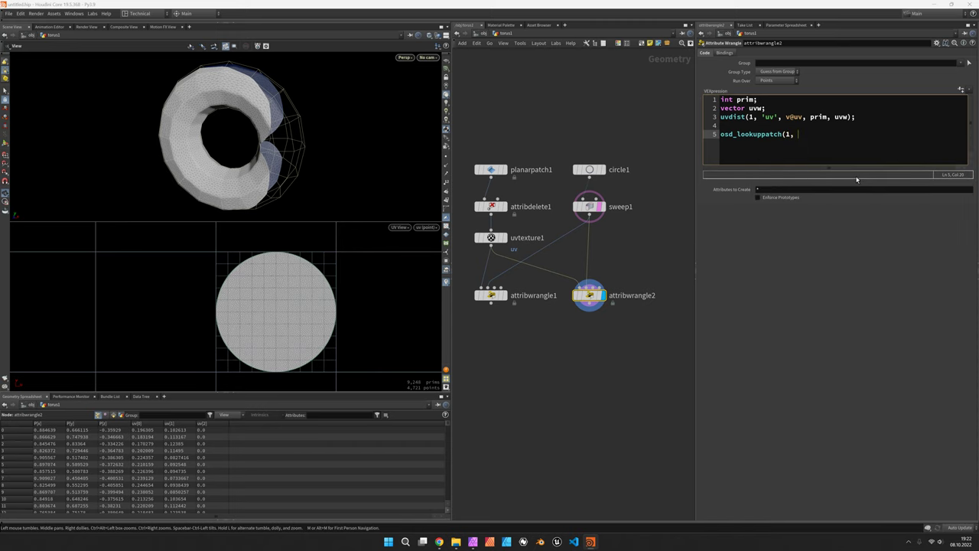
{"action": "type", "text": "prim, uvw["}
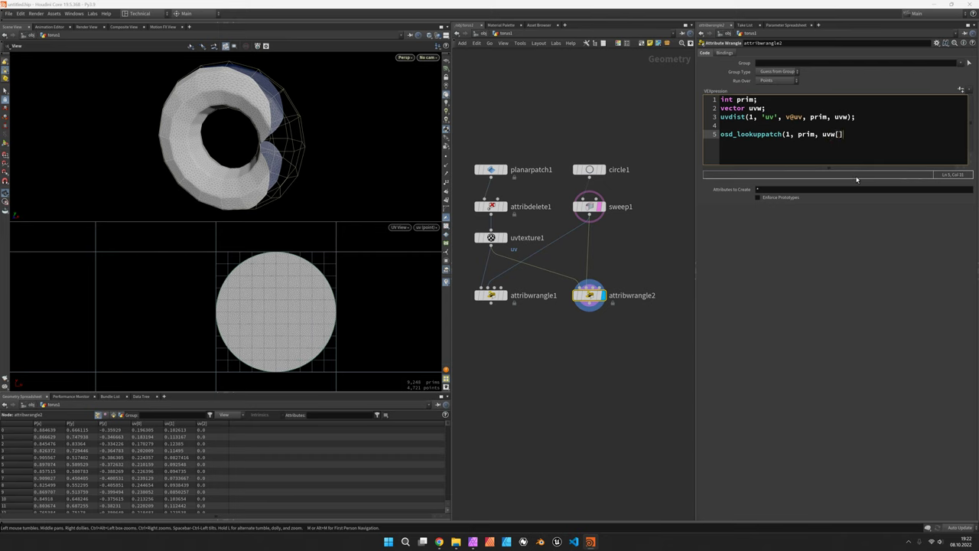
{"action": "type", "text": "[0],"}
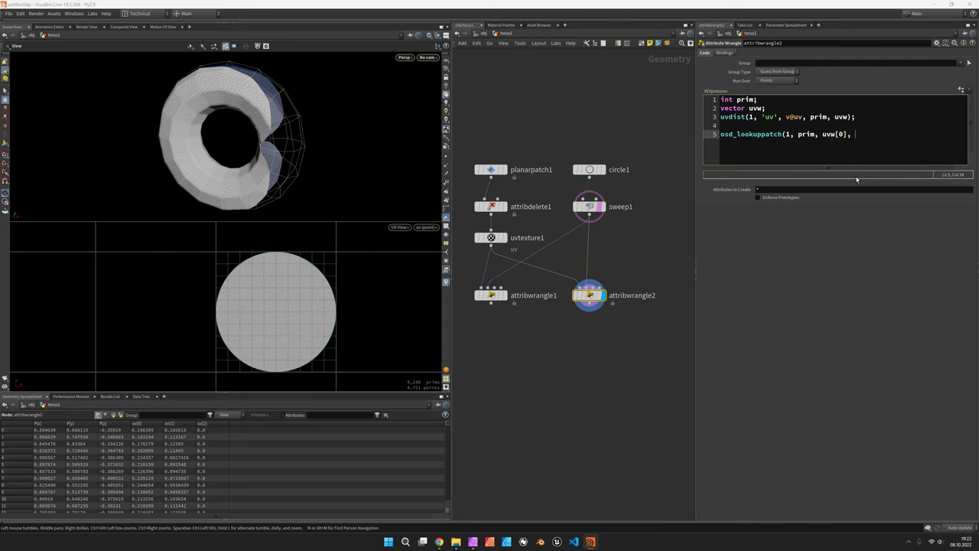
{"action": "type", "text": "uvw[1]"}
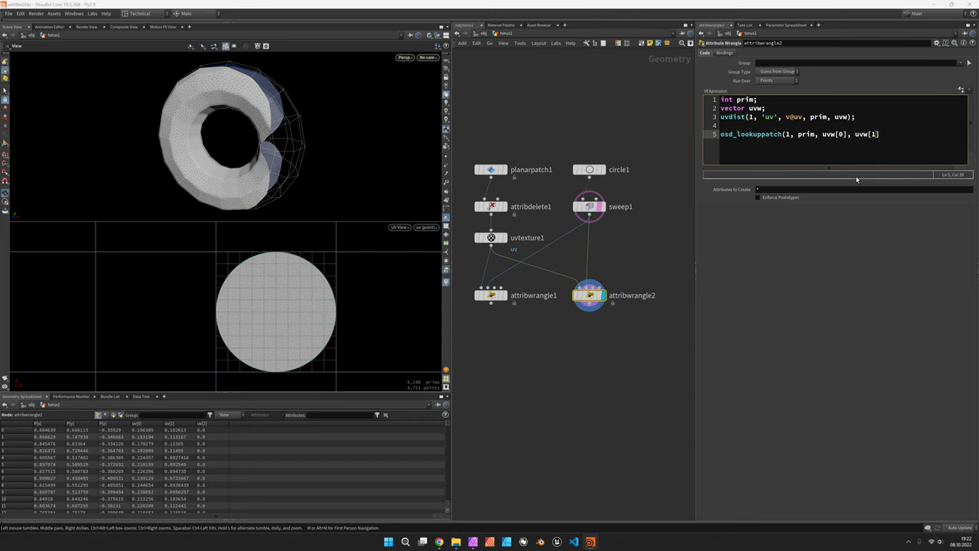
{"action": "type", "text": ","}
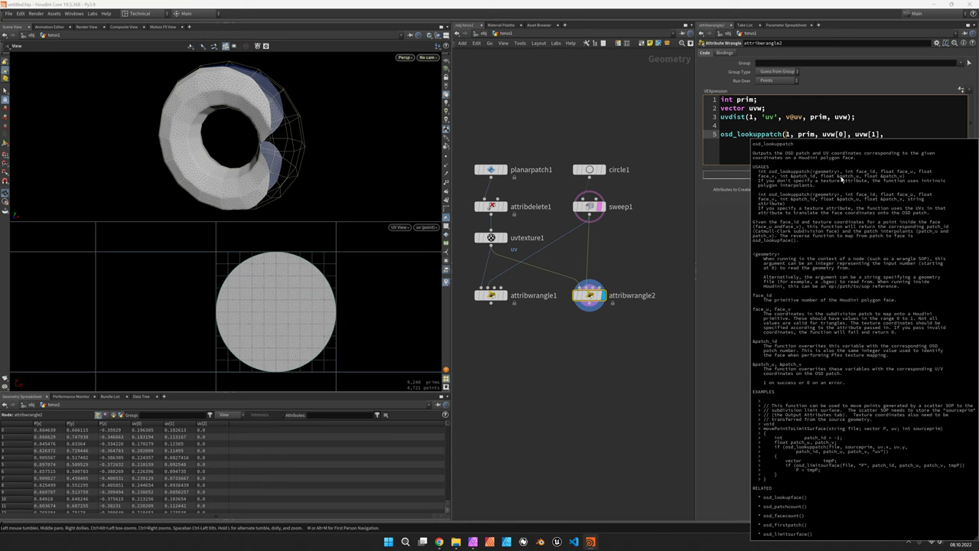
- Add patch, patch_u, patch_v outputs and declare int patch, float patch_u, float patch_v
{"action": "left_click", "coordinate": [895, 139]}
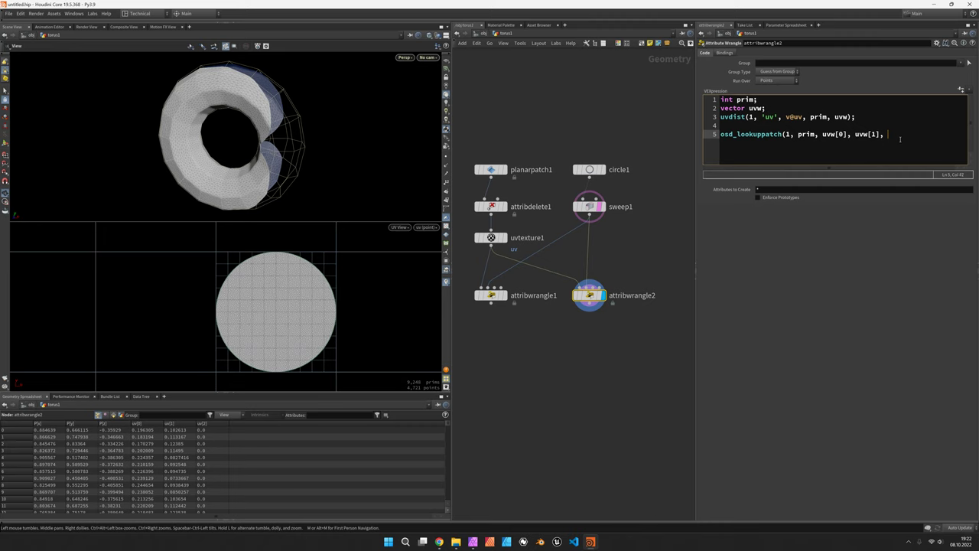
{"action": "type", "text": "patch"}
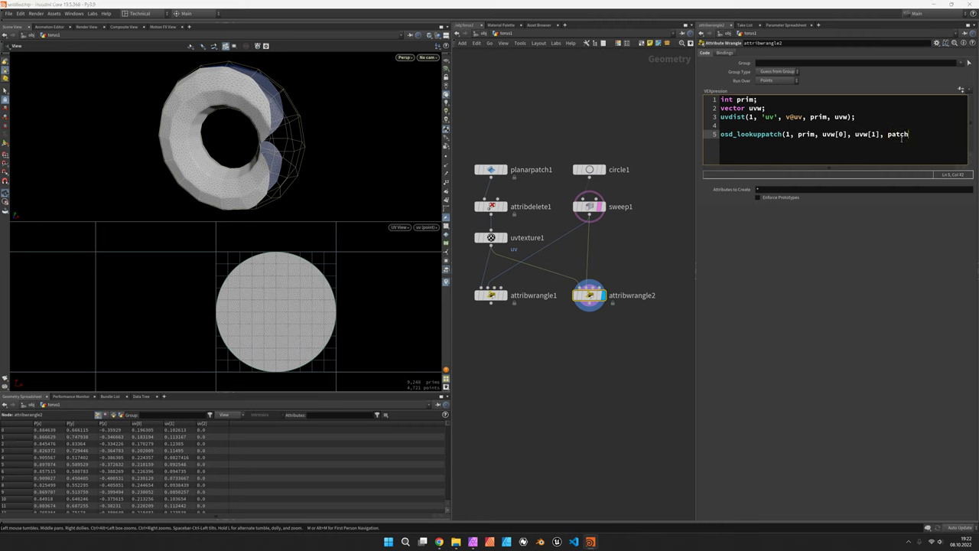
{"action": "type", "text": ","}
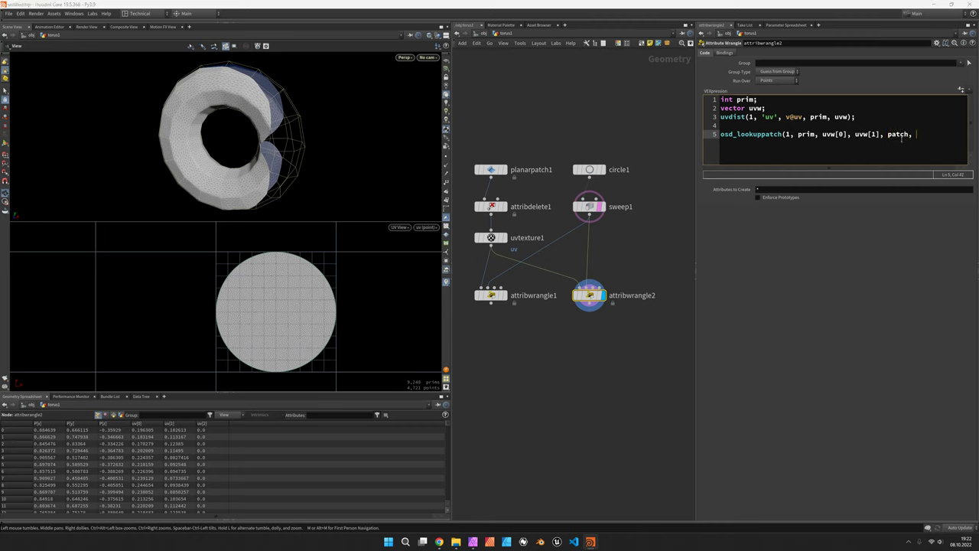
{"action": "type", "text": "patch_u, patch_v);"}
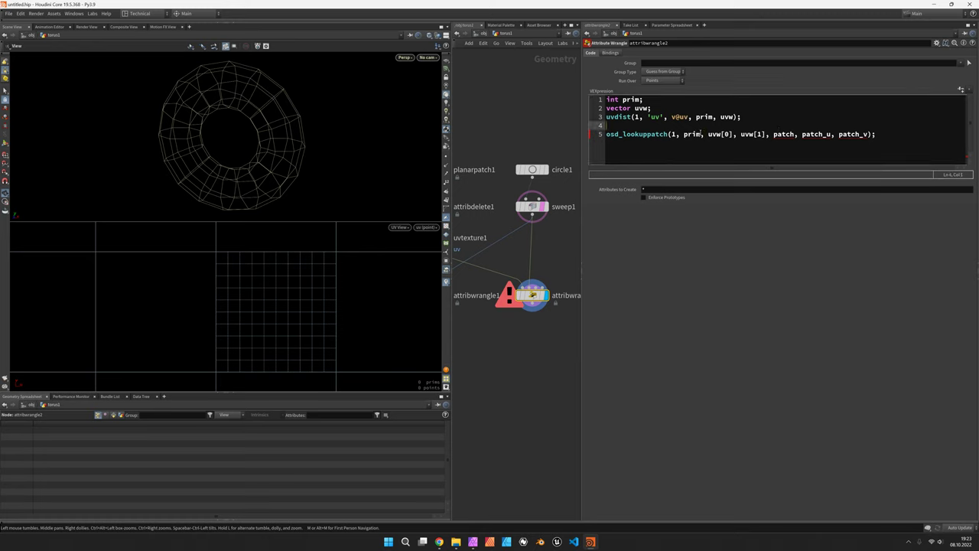
{"action": "type", "text": "int patch;"}
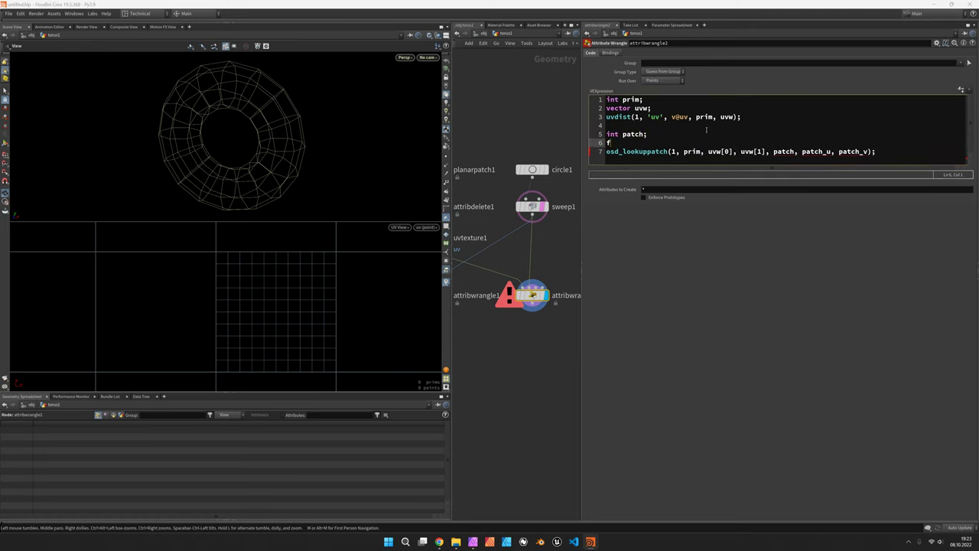
{"action": "type", "text": "loat patch_u;"}
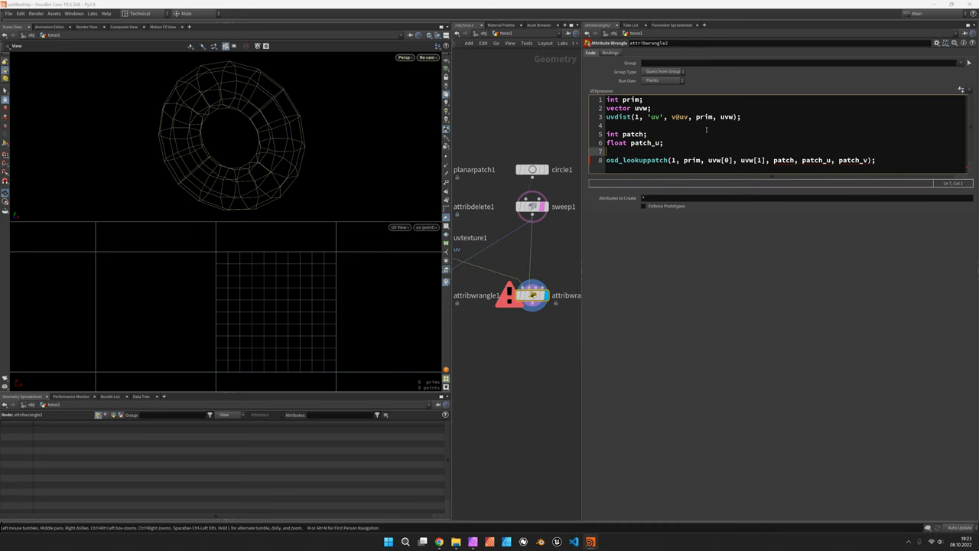
{"action": "type", "text": "float patch"}
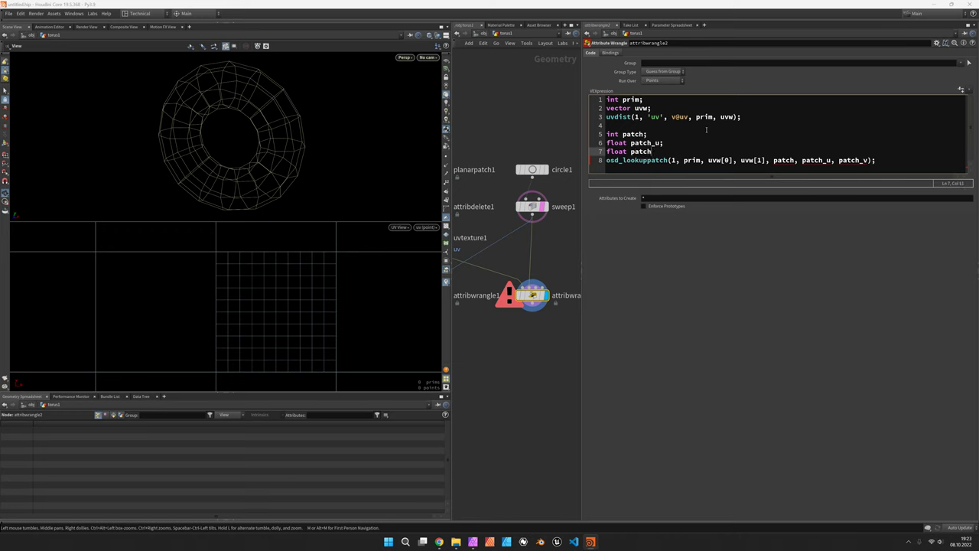
{"action": "type", "text": "v;"}
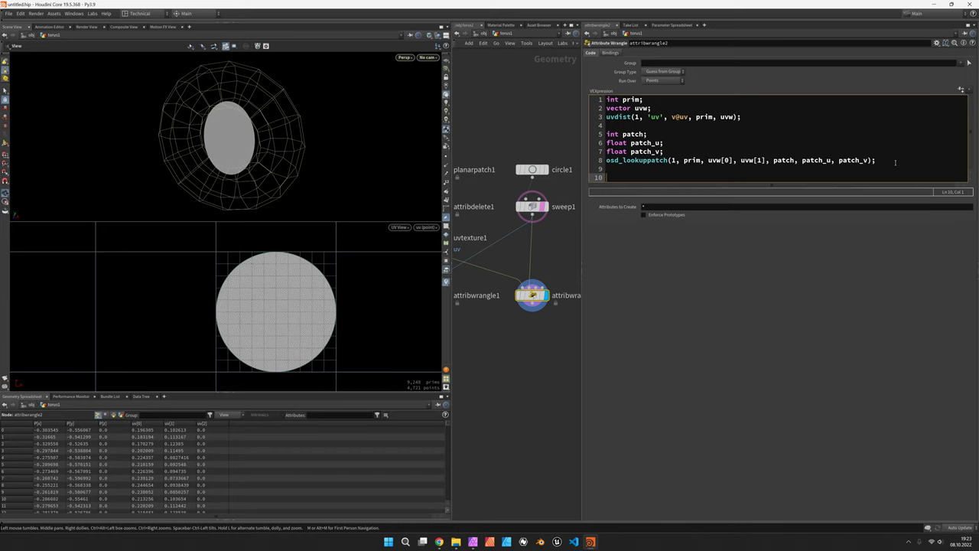
- Add osd_lookuppatch to the wrangle and colour points with v@Cd from patch_u and patch_v
{"action": "type", "text": "v"}
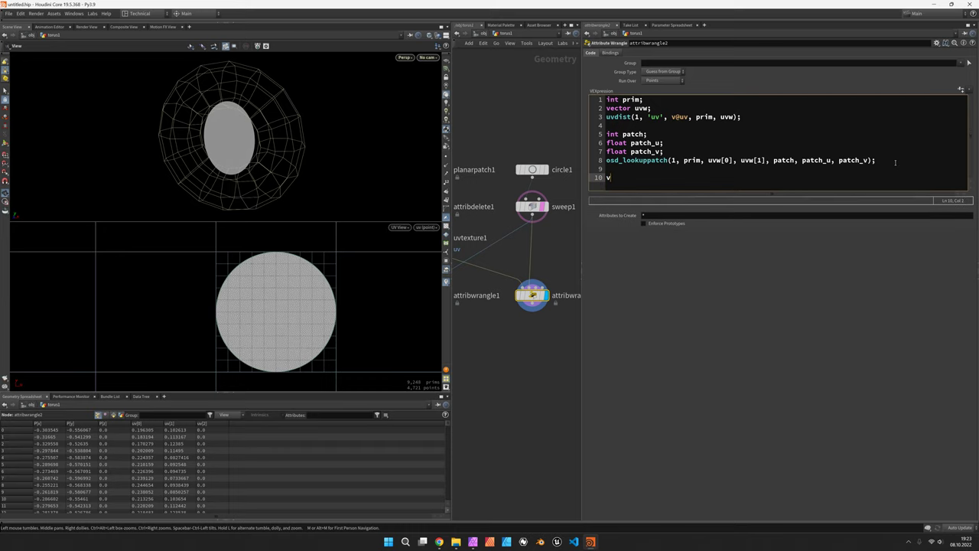
{"action": "type", "text": "@Cd ="}
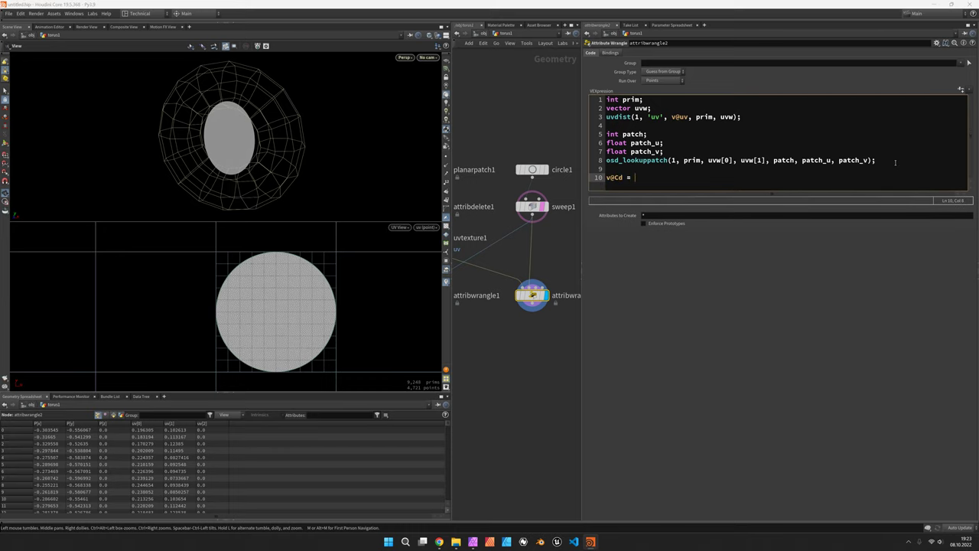
{"action": "type", "text": "rand();"}
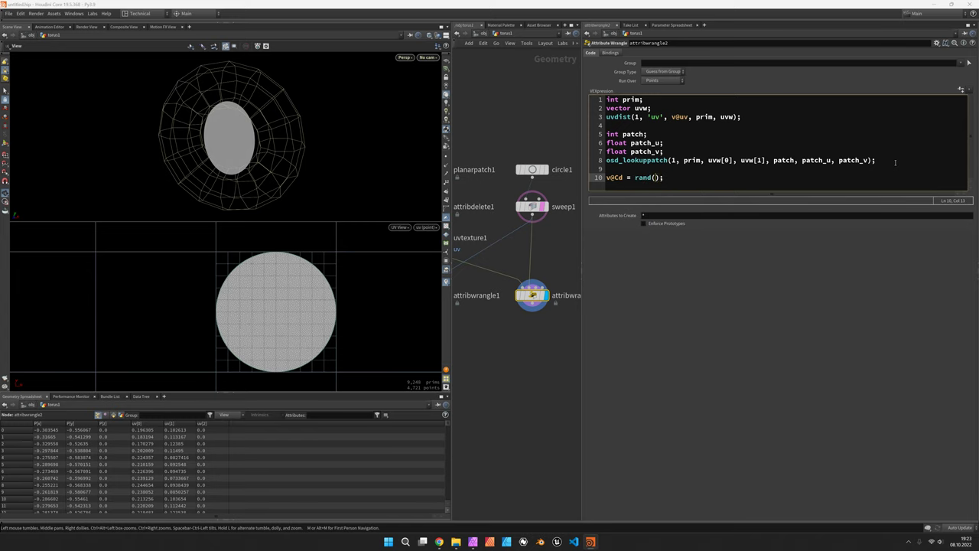
{"action": "type", "text": "patch_u, patch_v"}
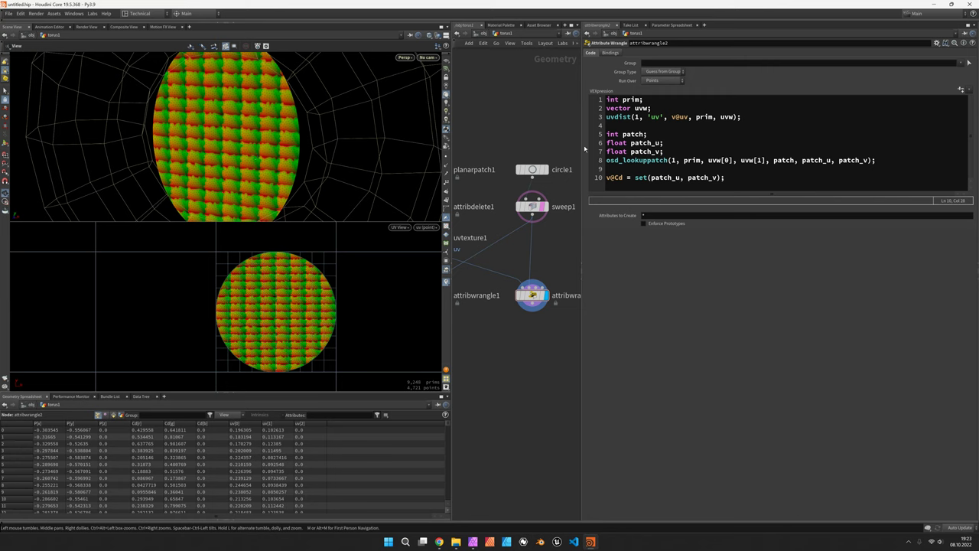
{"action": "double_click", "coordinate": [700, 176]}
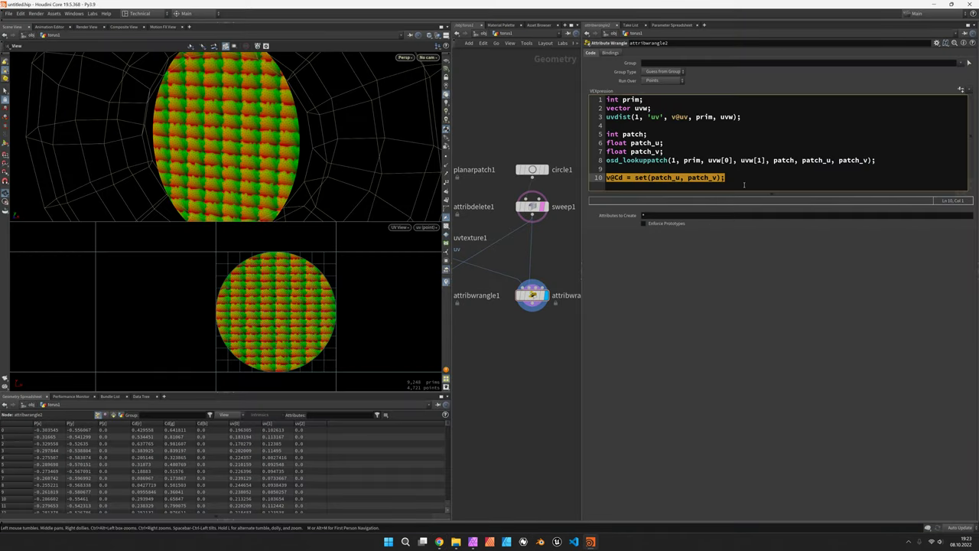
- Call osd_limitsurface(1, 'P', patch, patch_u, patch_v, pos) in the wrangle
{"action": "type", "text": "osd_limit"}
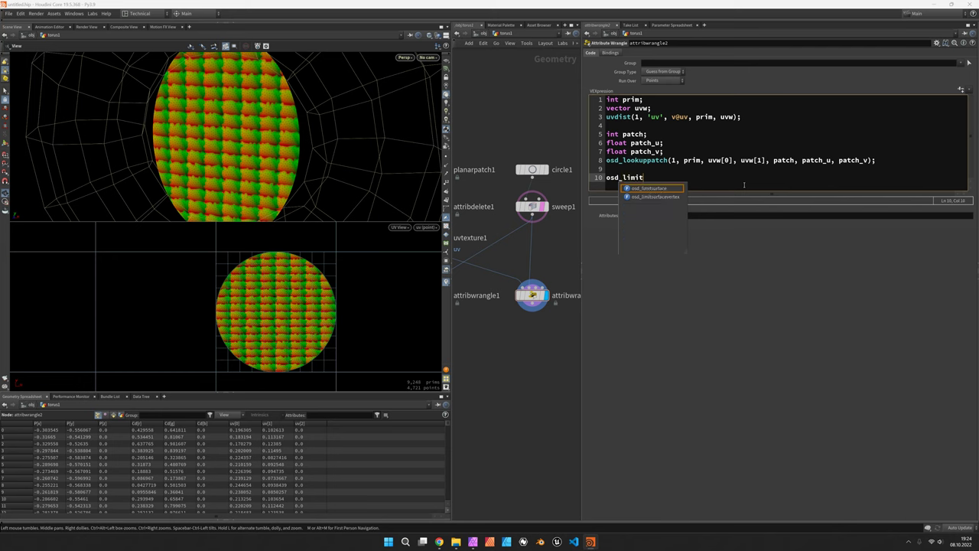
{"action": "type", "text": "surface("}
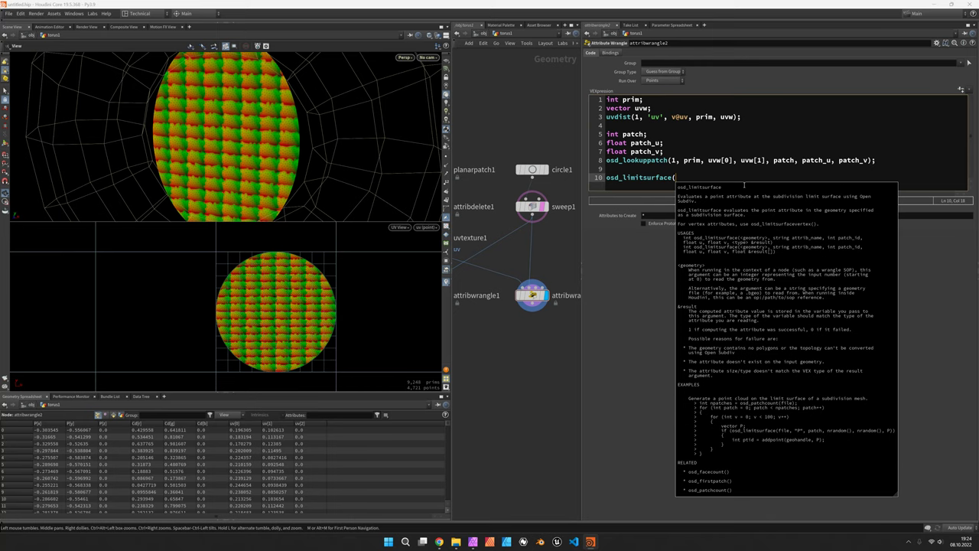
{"action": "type", "text": "1, 'P',"}
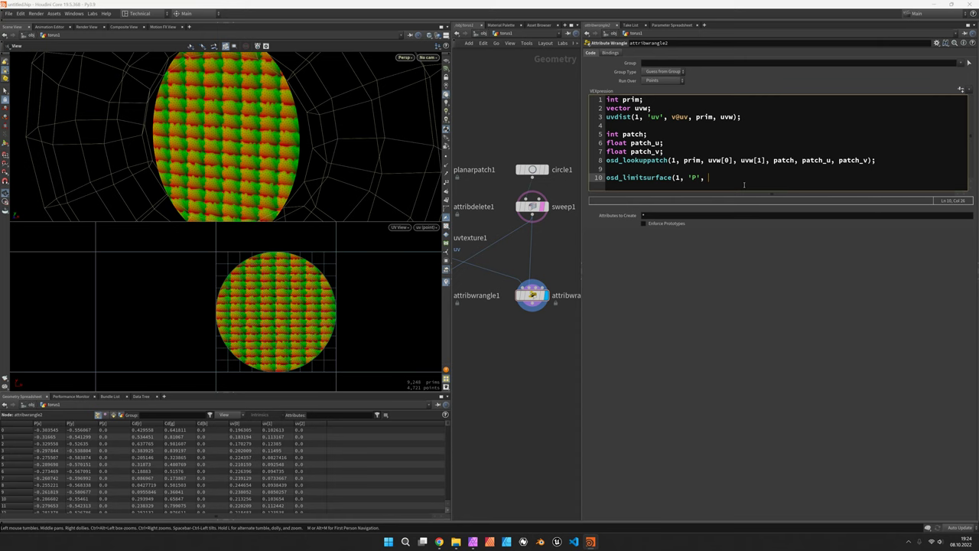
{"action": "type", "text": "patch"}
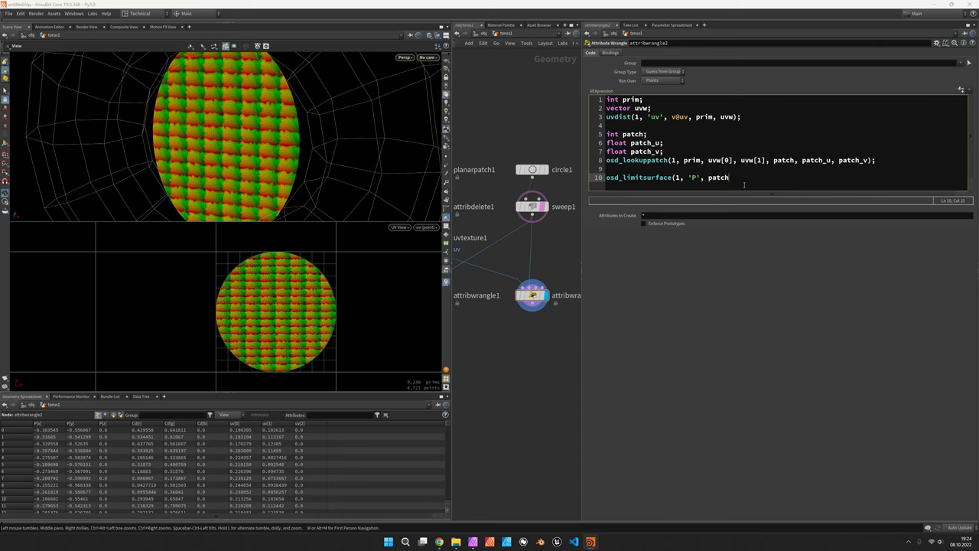
{"action": "type", "text": ", patch_u,"}
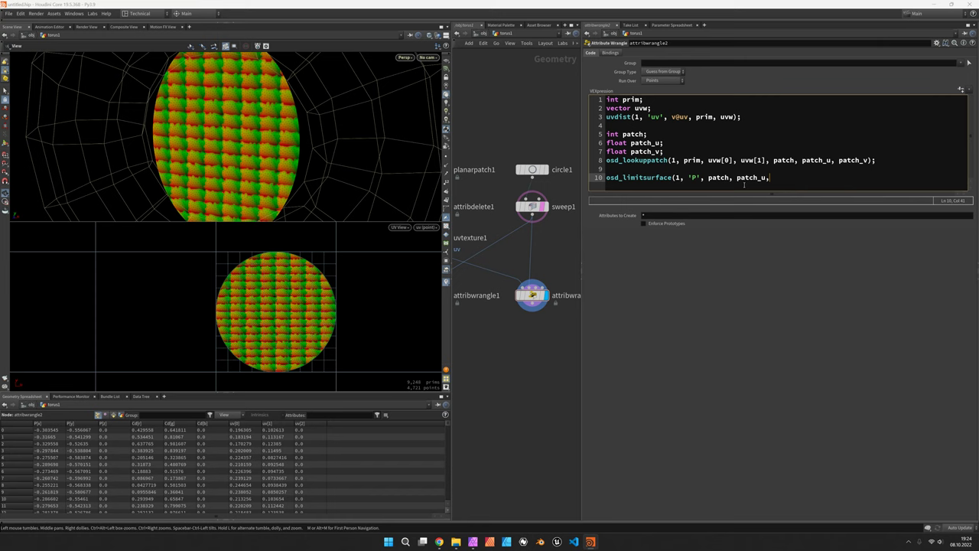
{"action": "type", "text": "patch_v"}
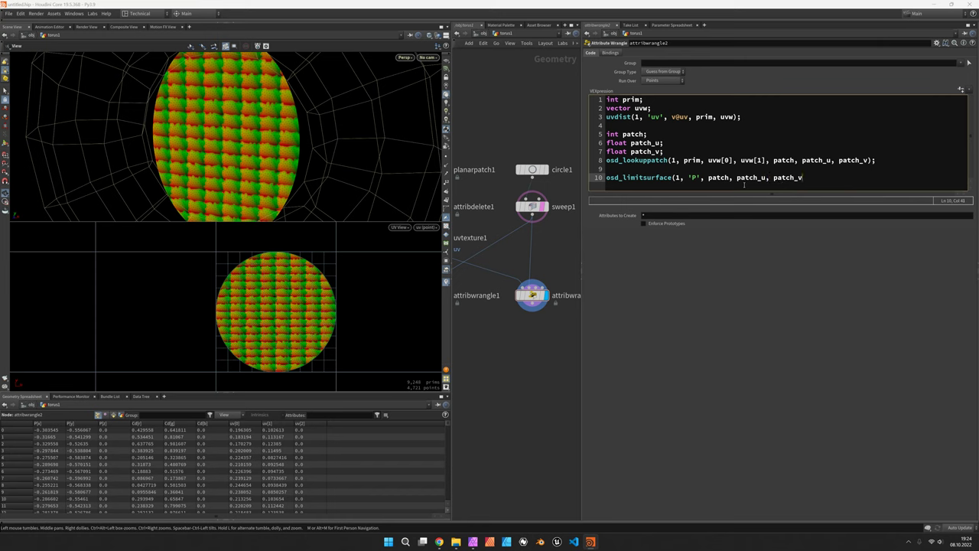
{"action": "type", "text": ");"}
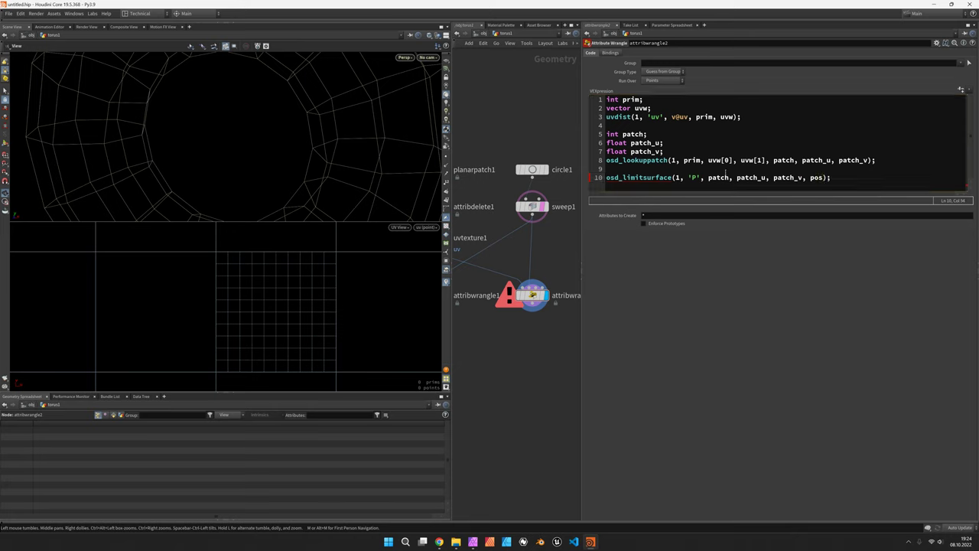
- Declare vector pos and assign v@P = pos to wrap the patch onto the torus
{"action": "type", "text": "v"}
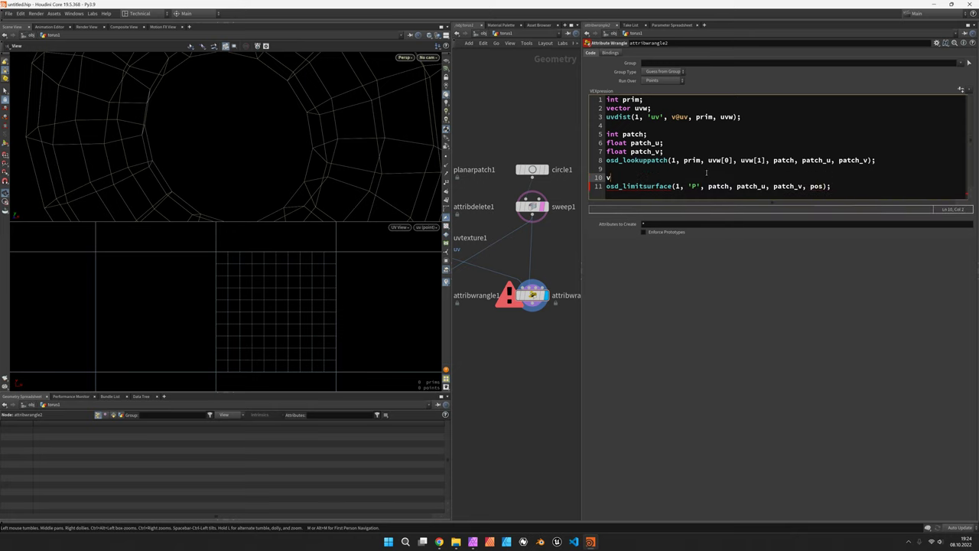
{"action": "type", "text": "ector pos;"}
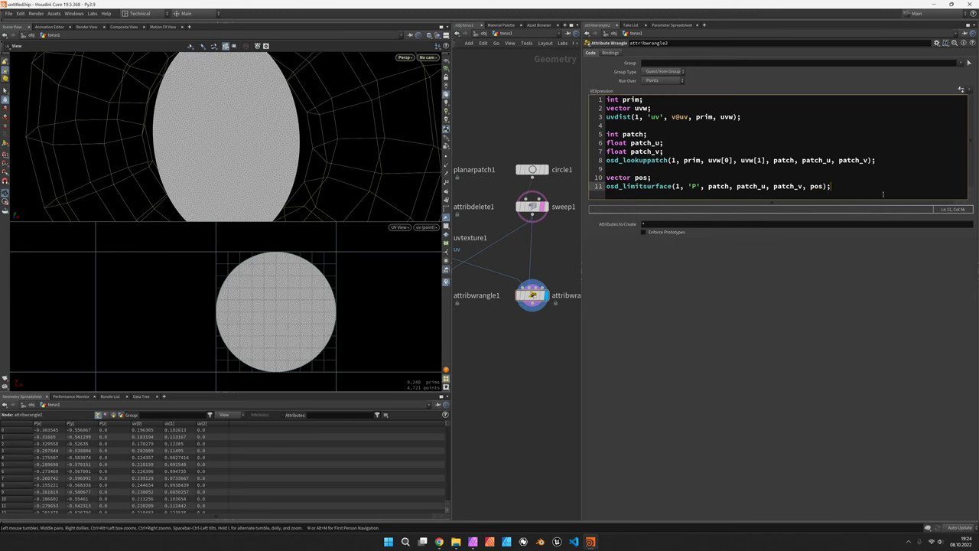
{"action": "type", "text": "v@P"}
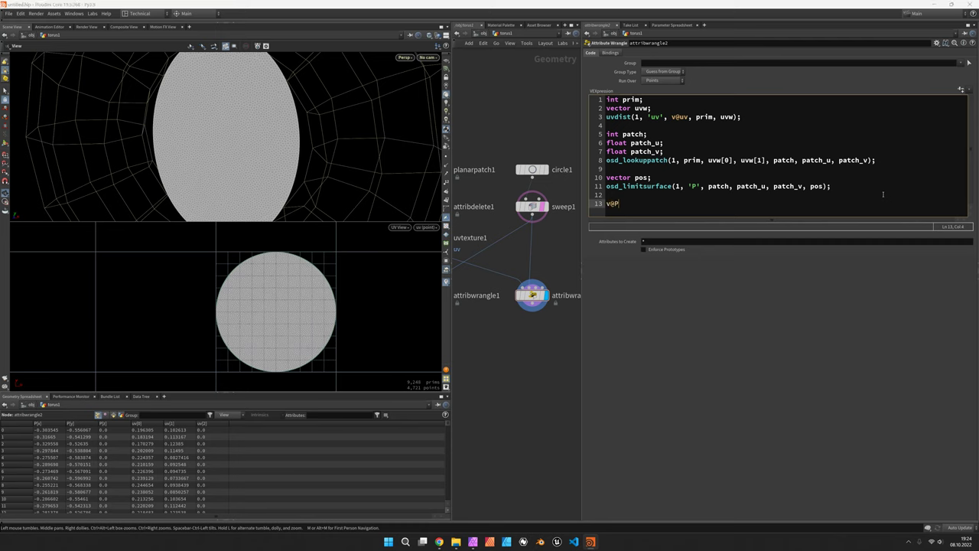
{"action": "type", "text": "= pos;"}
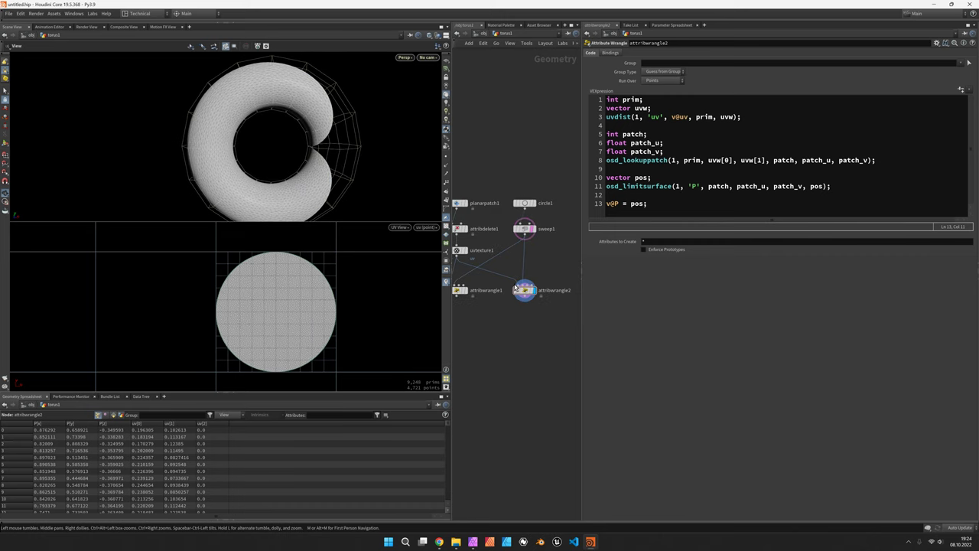
- Add a UV Transform after uvtexture1 and scale the patch UVs to 0.8 by 0.5
{"action": "left_click", "coordinate": [472, 213]}
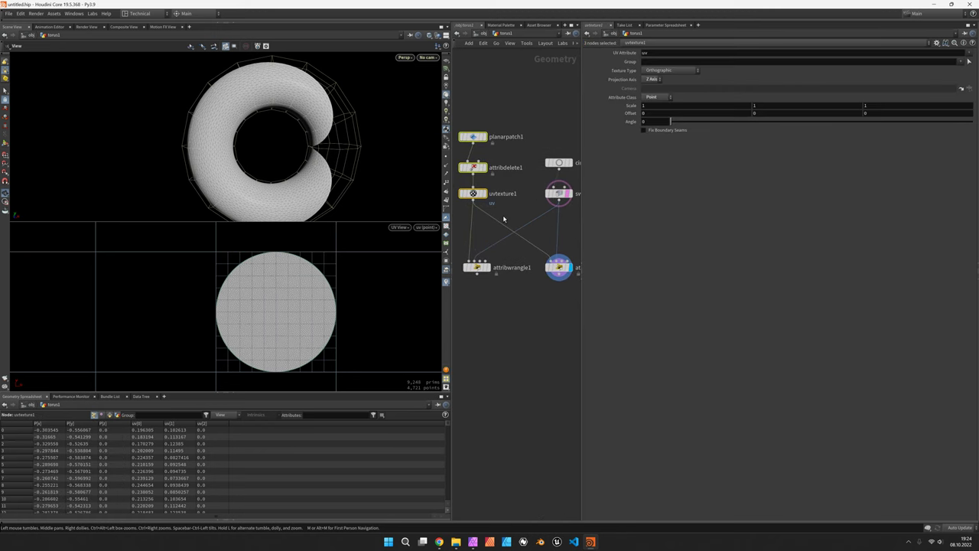
{"action": "key", "text": "Tab"}
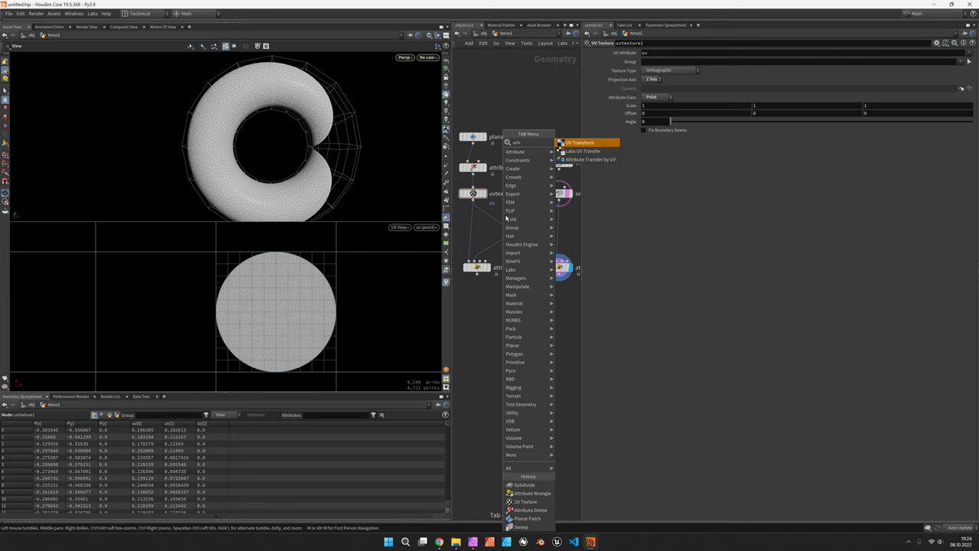
{"action": "left_click", "coordinate": [583, 143]}
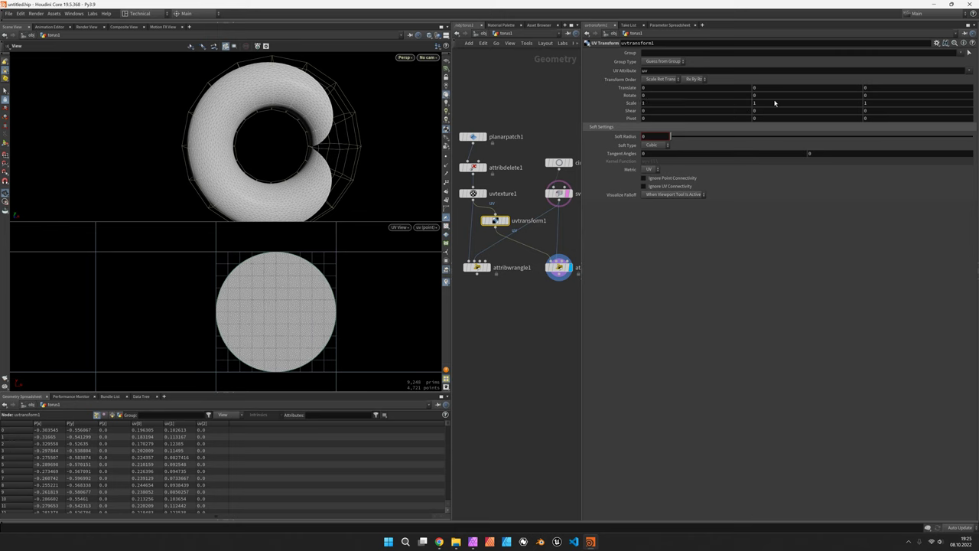
{"action": "type", "text": "0.5"}
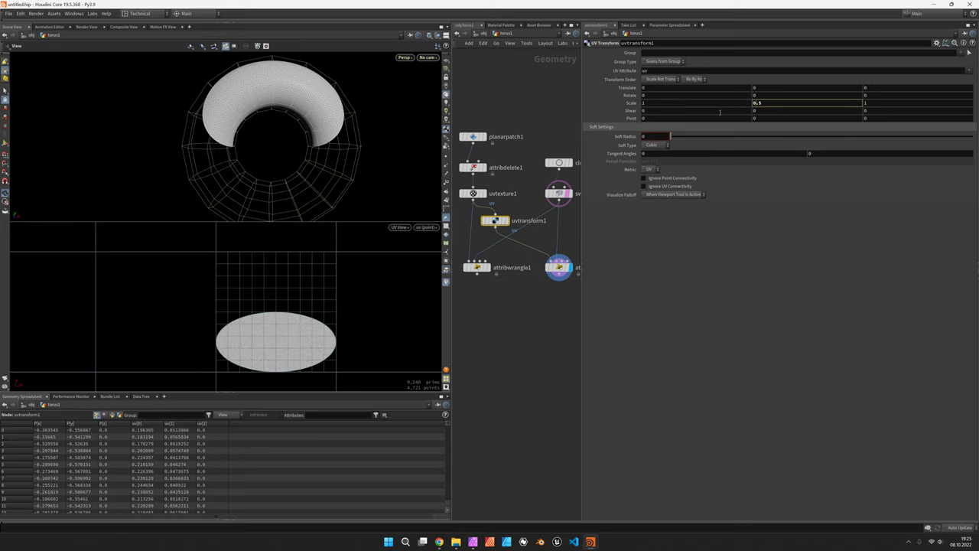
{"action": "type", "text": "0.8"}
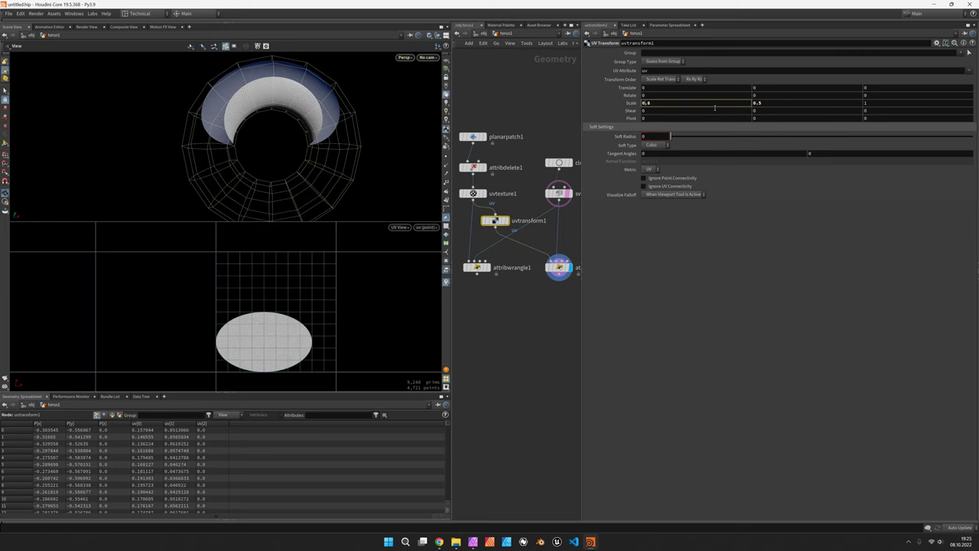
{"action": "type", "text": "0.2"}
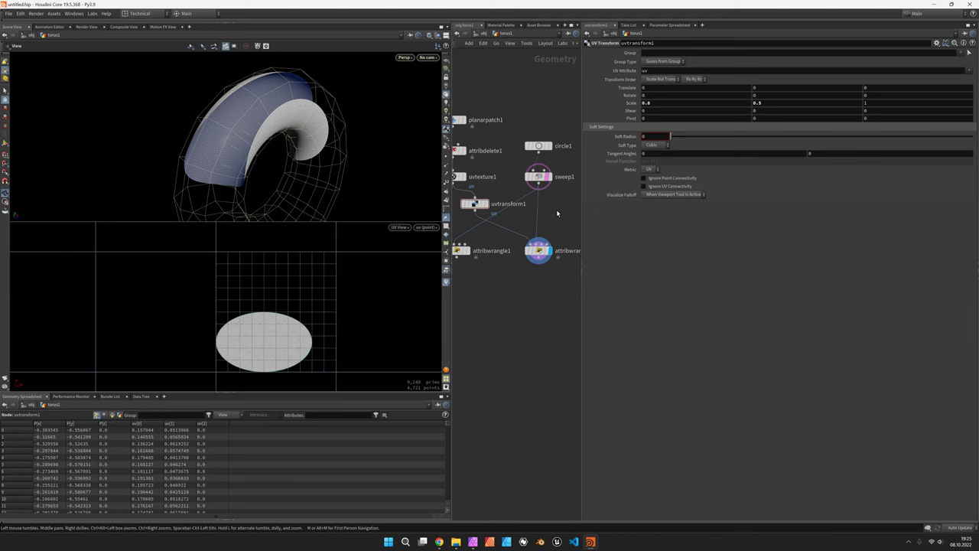
- Insert an Attribute Noise on P between sweep1 and attribwrangle2 with amplitude 0.25
{"action": "key", "text": "Tab"}
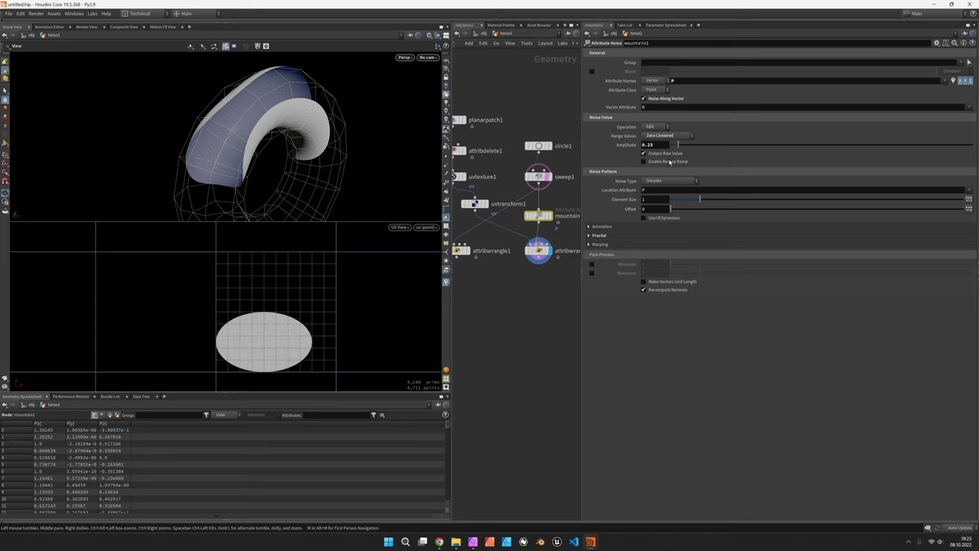
{"action": "left_click_drag", "start_coordinate": [677, 144], "coordinate": [690, 144]}
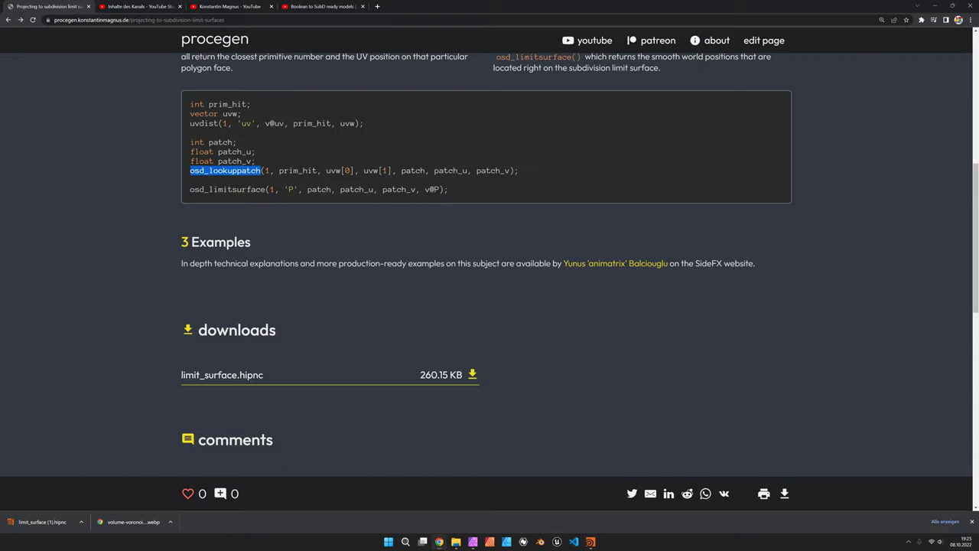
- Scroll the procegen article up and back down to its code sample and downloads
{"action": "scroll", "scroll_direction": "up", "scroll_amount": 3}
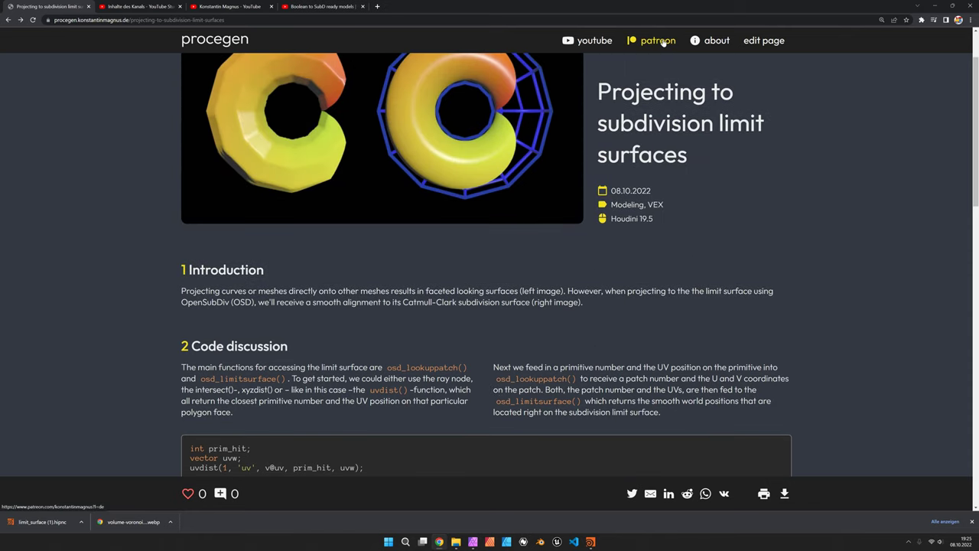
{"action": "scroll", "scroll_direction": "down", "scroll_amount": 3}
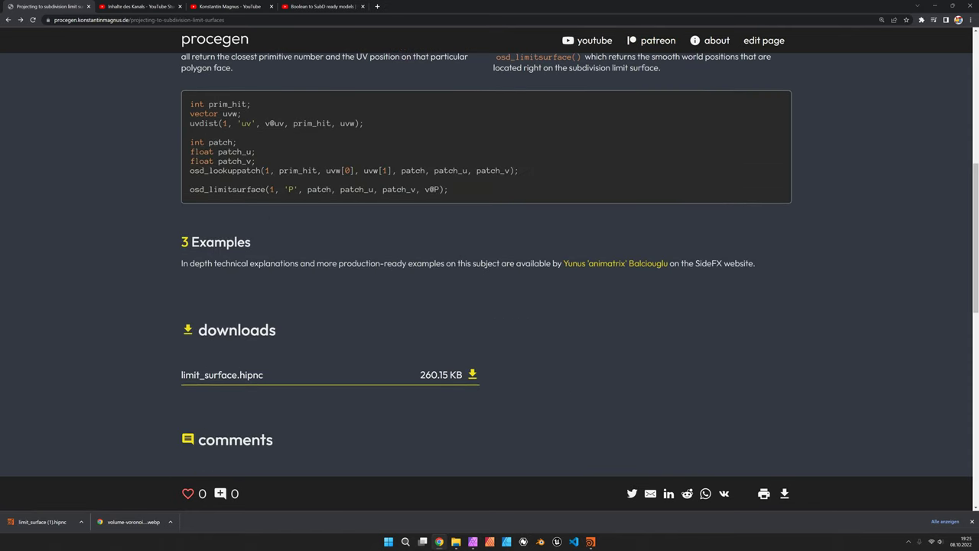
{"action": "mouse_move", "coordinate": [602, 271]}
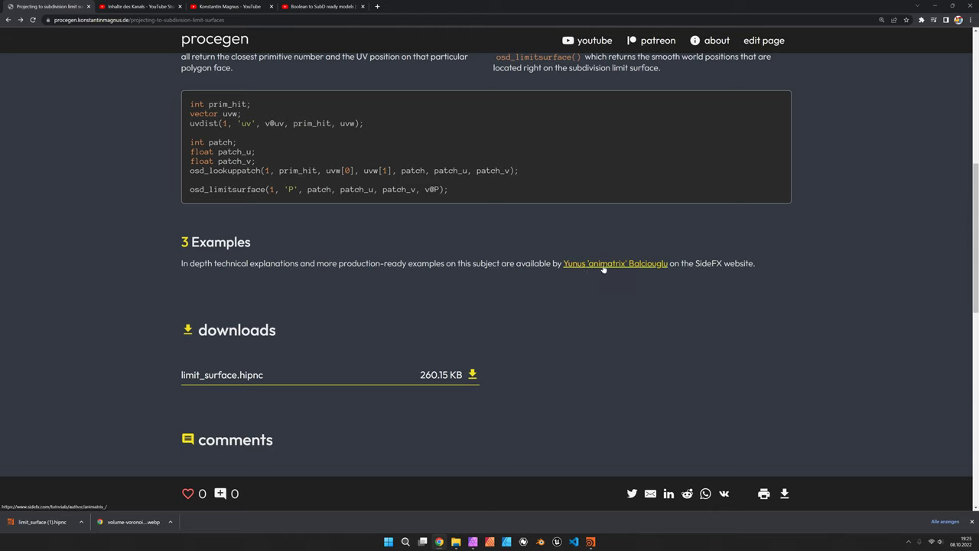
{"action": "mouse_move", "coordinate": [655, 270]}
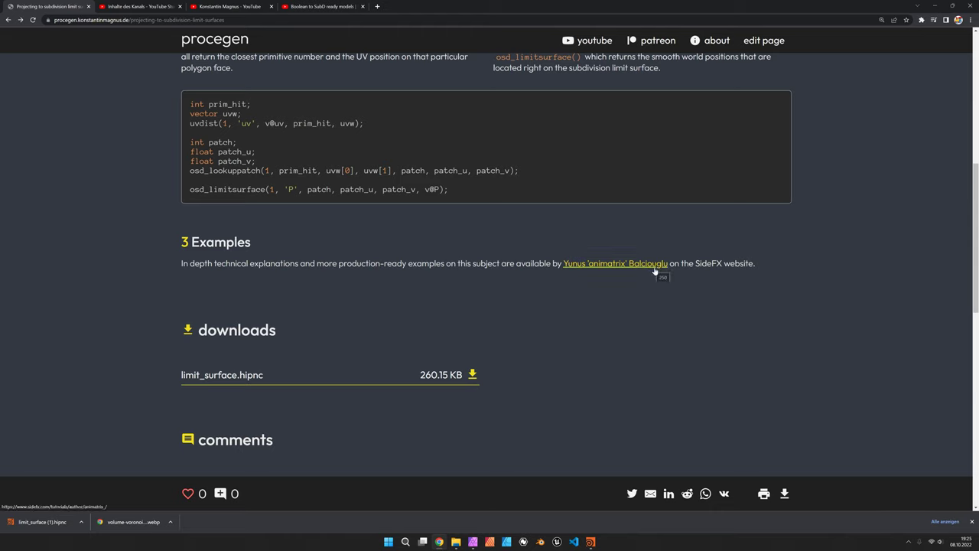
{"action": "mouse_move", "coordinate": [771, 327]}
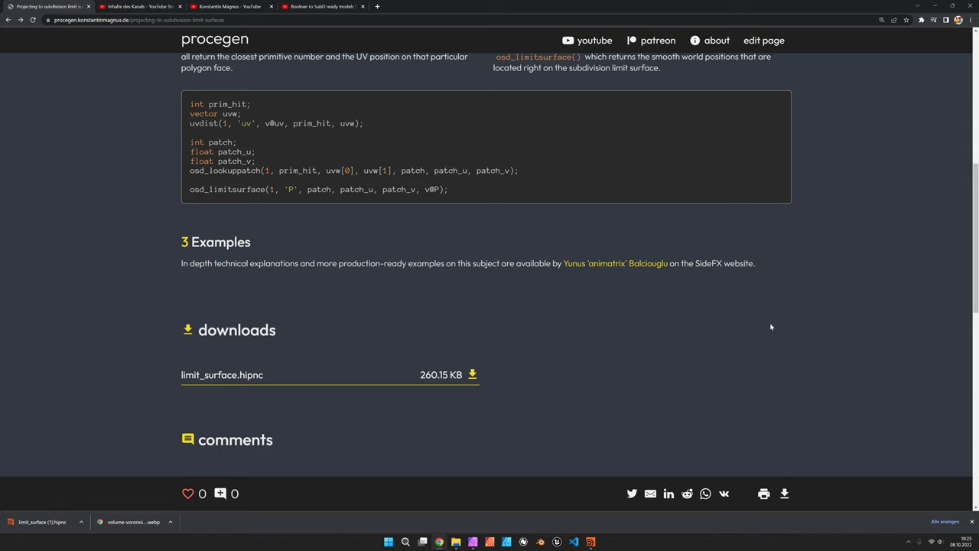